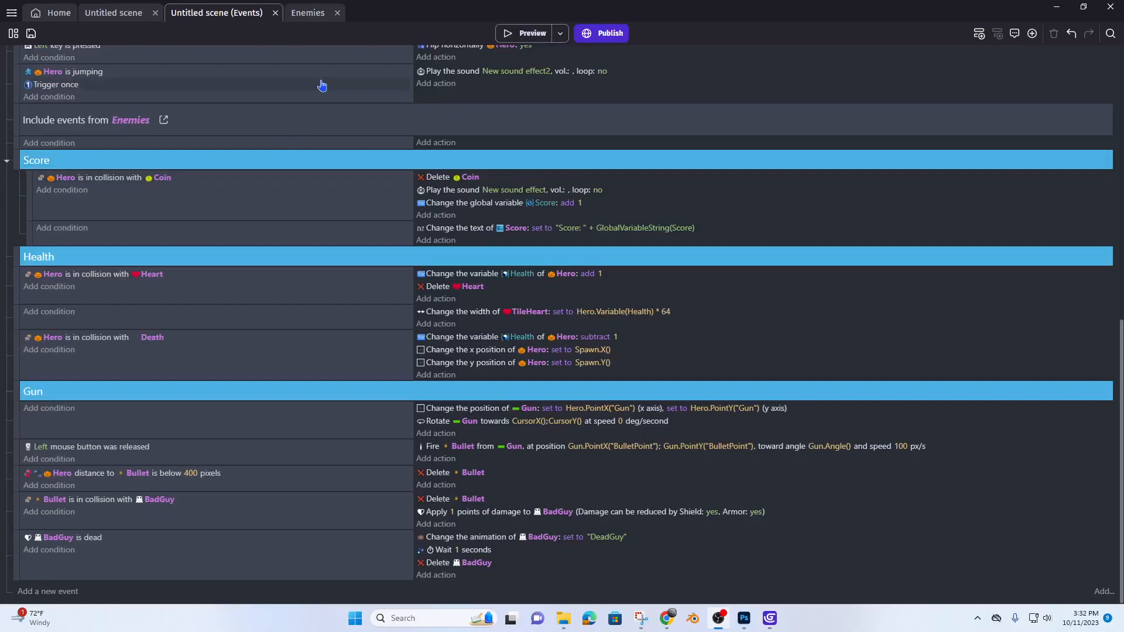
mouse_move(12, 13)
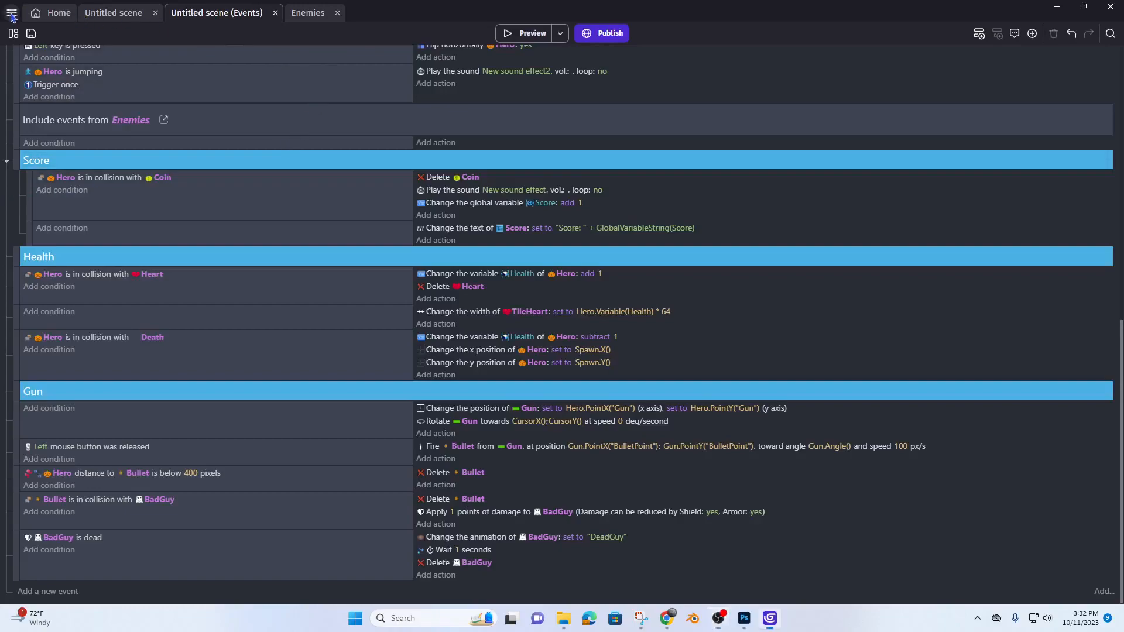
From the project's scene list, add a new scene named DeathStart.
click(12, 13)
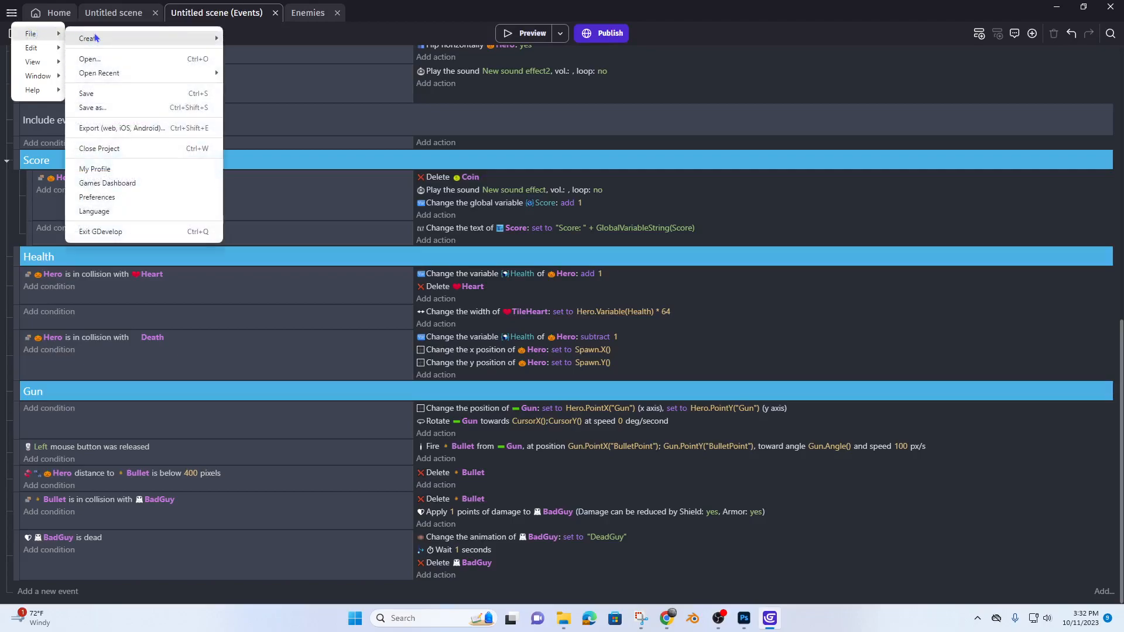
click(12, 13)
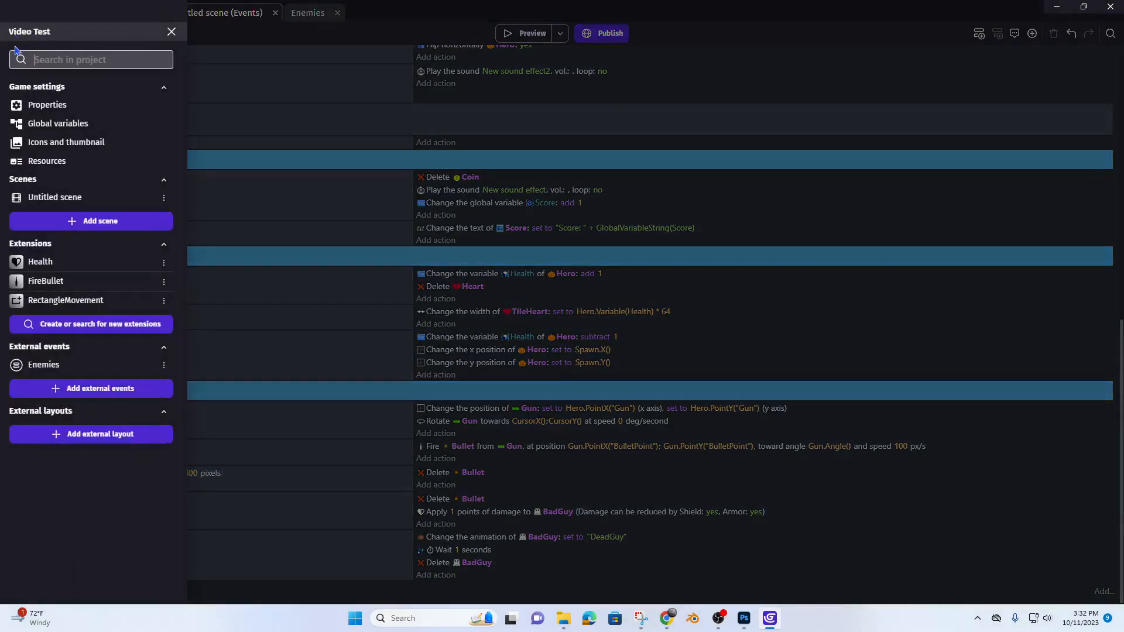
mouse_move(163, 198)
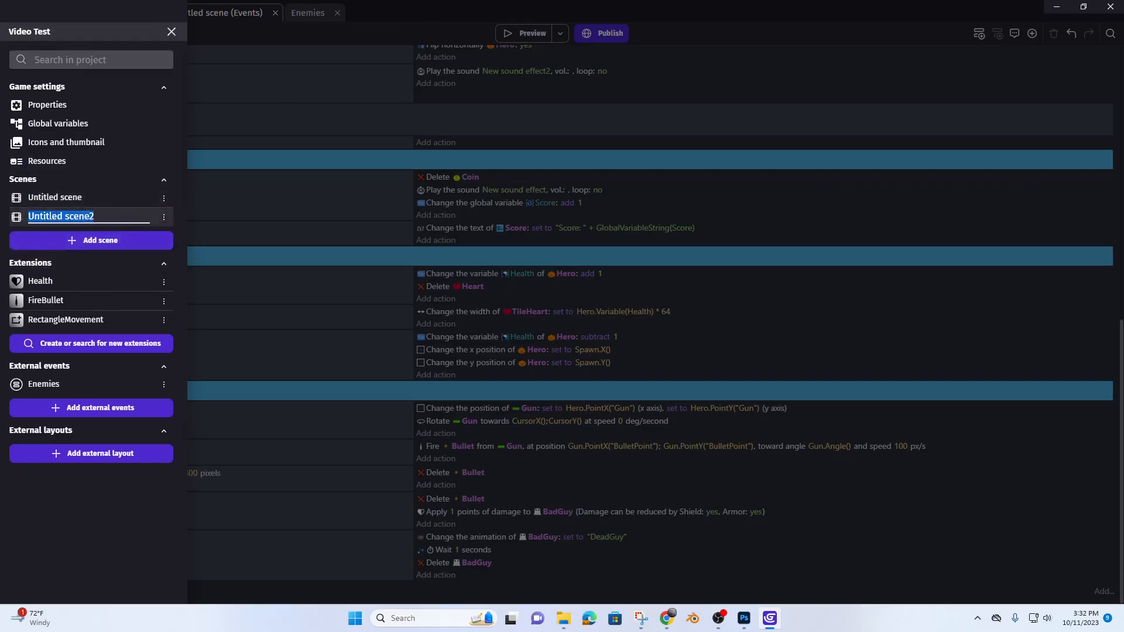
text(Dea)
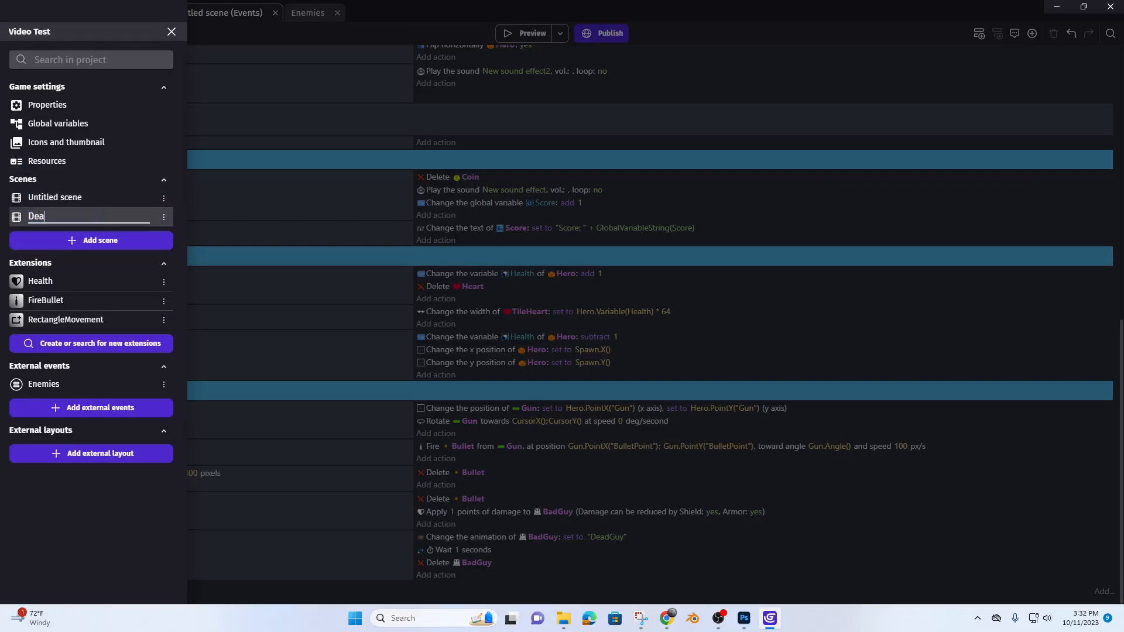
text(th)
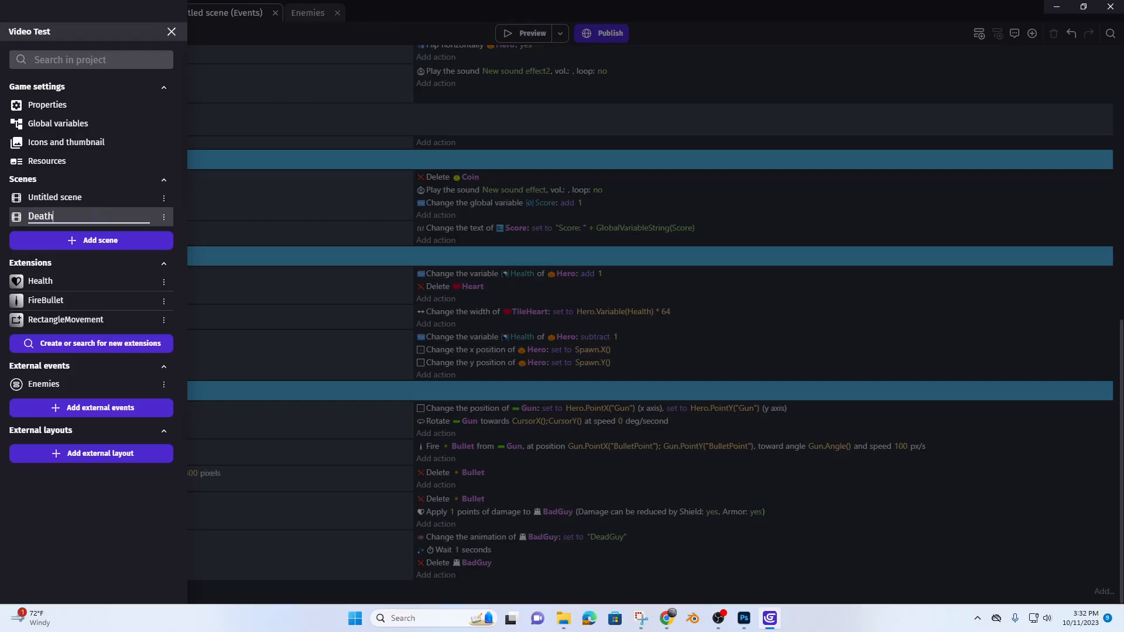
text(Start)
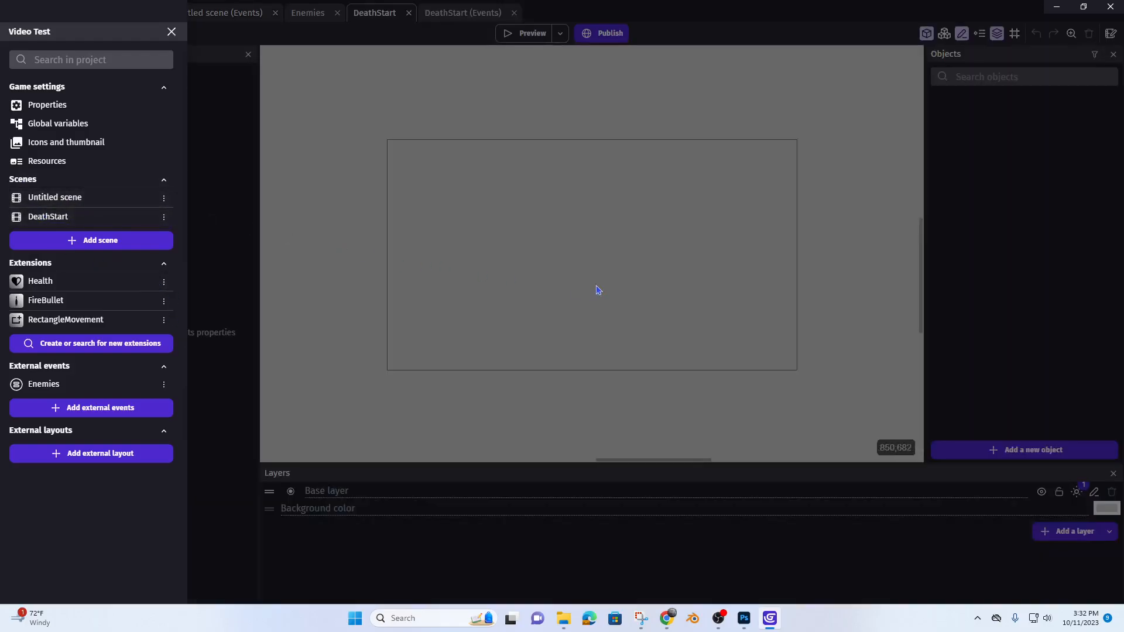
Create a Text object named Death with size 60 and red colour.
click(170, 32)
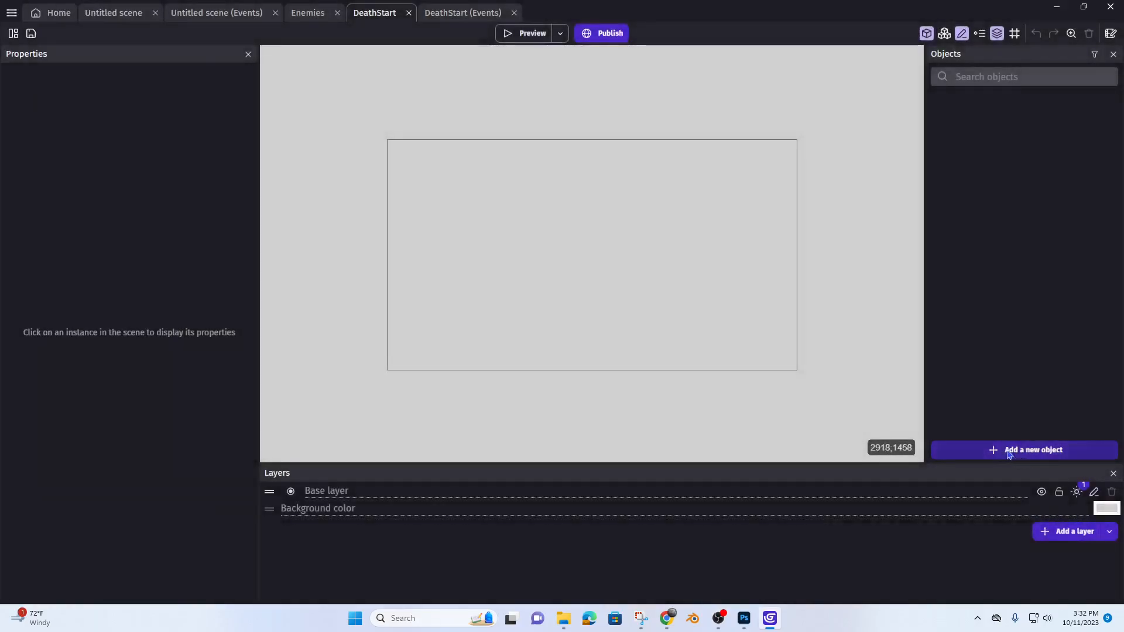
click(1024, 450)
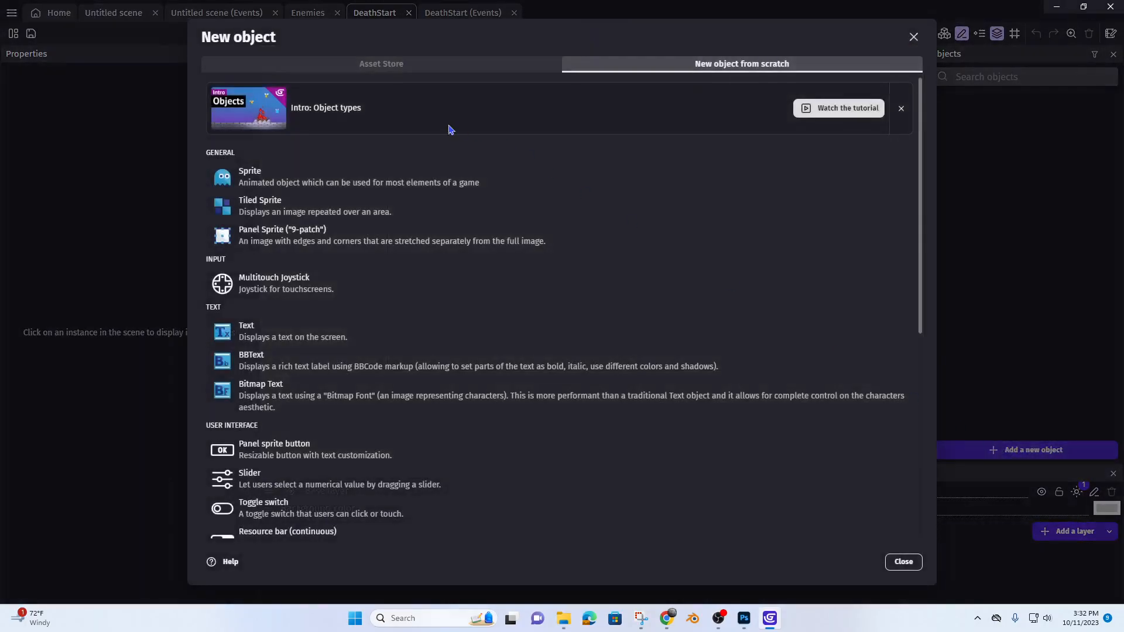
click(246, 330)
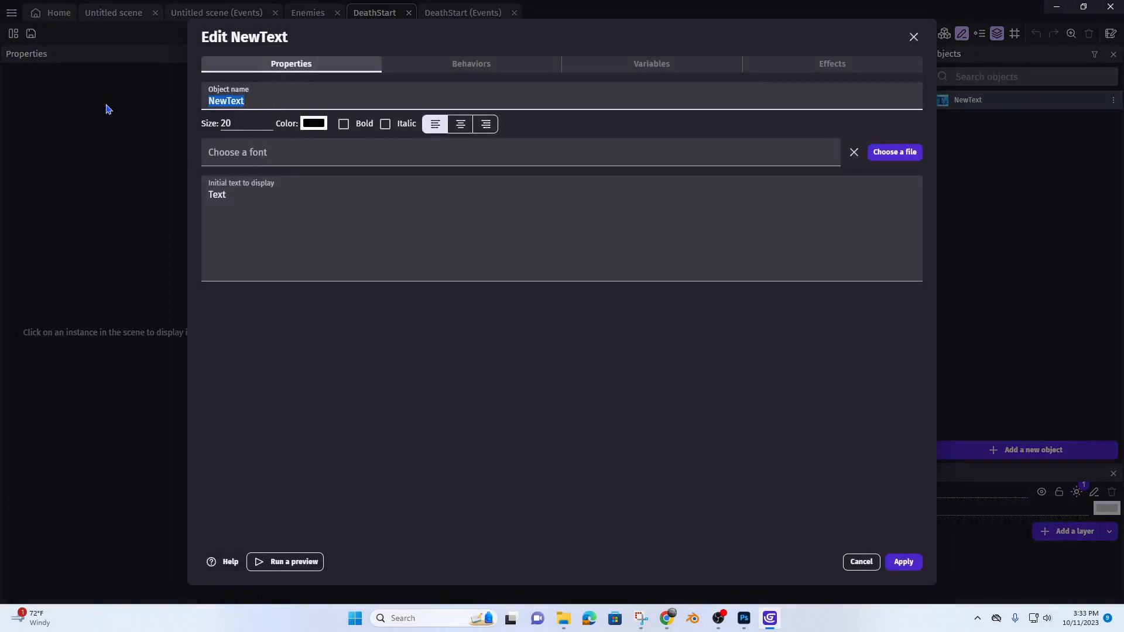
text(Death)
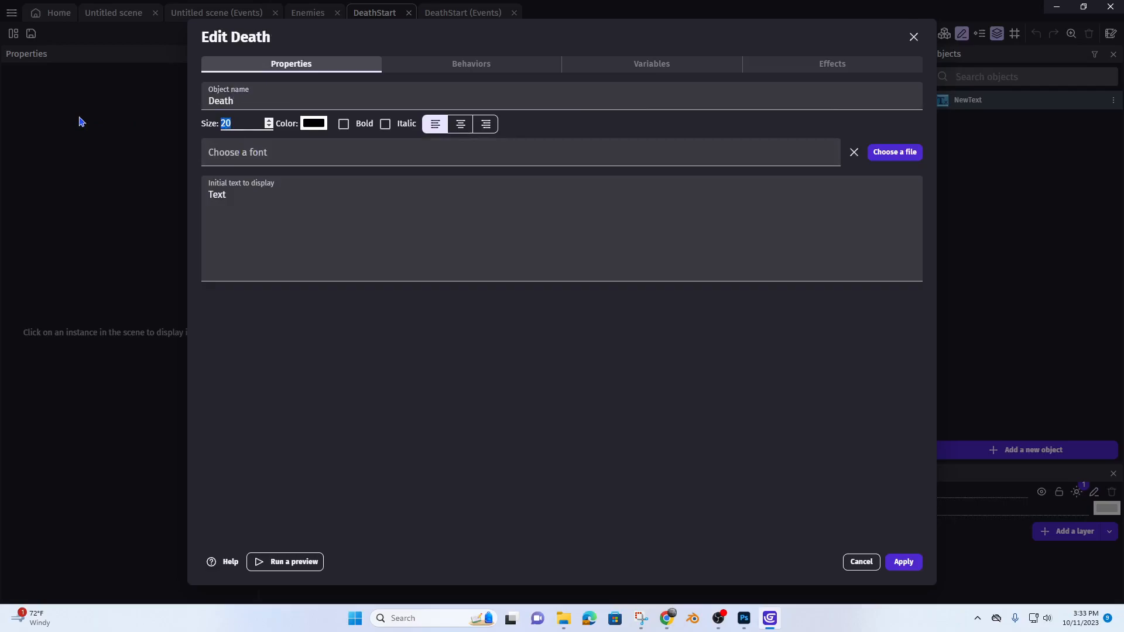
text(60)
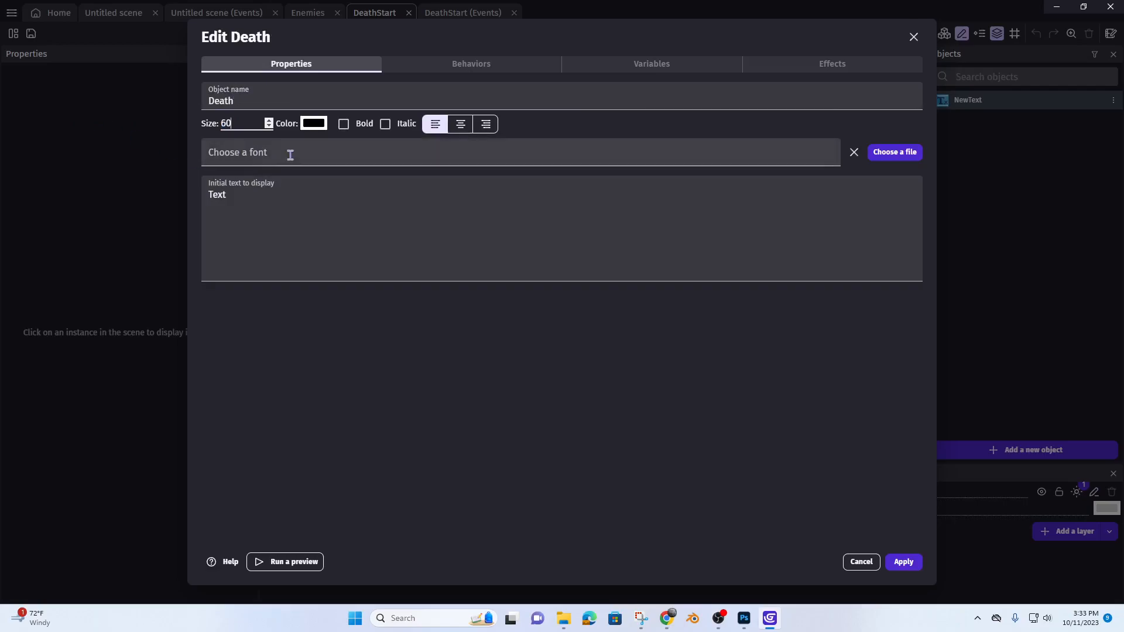
click(313, 123)
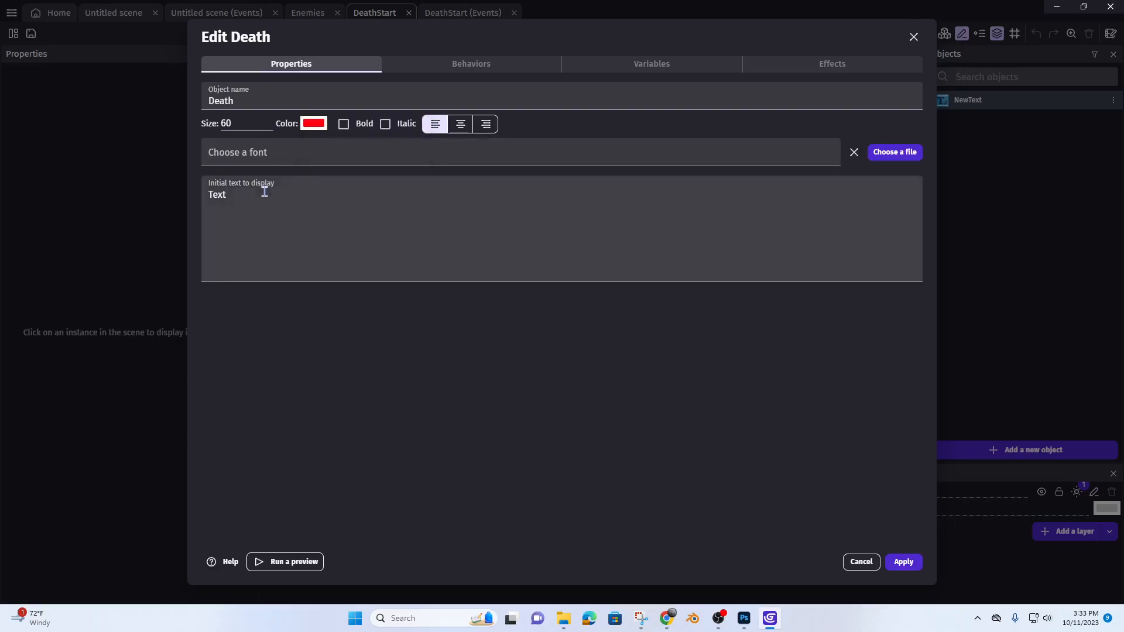
Set Death's text to 'You are dead! Press any key to continue' and centre-align it.
click(225, 195)
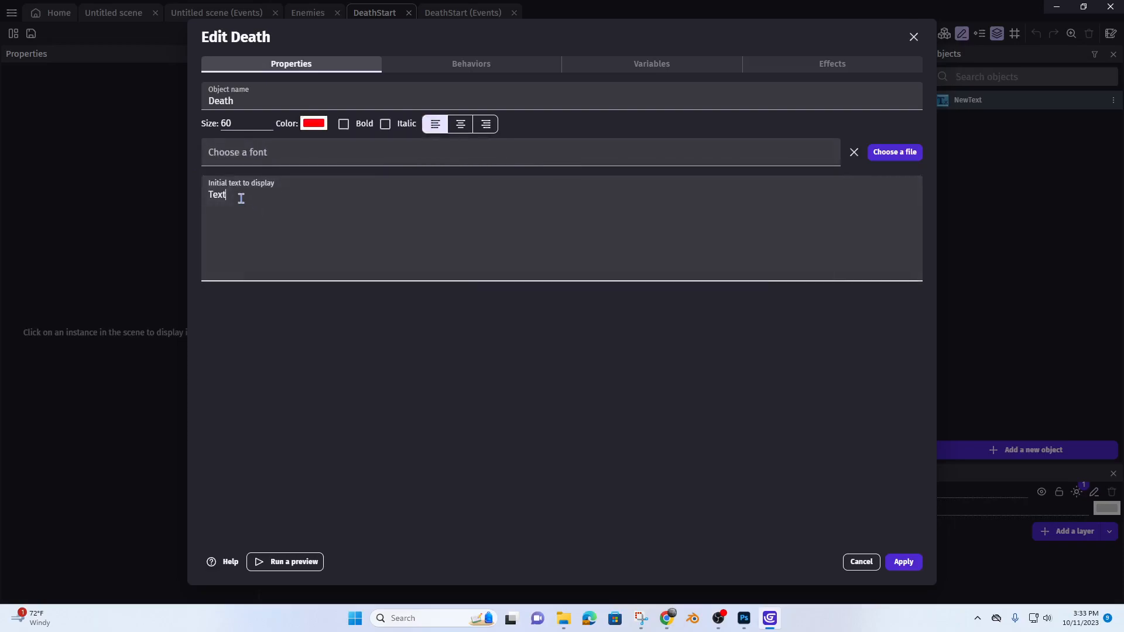
text(You a)
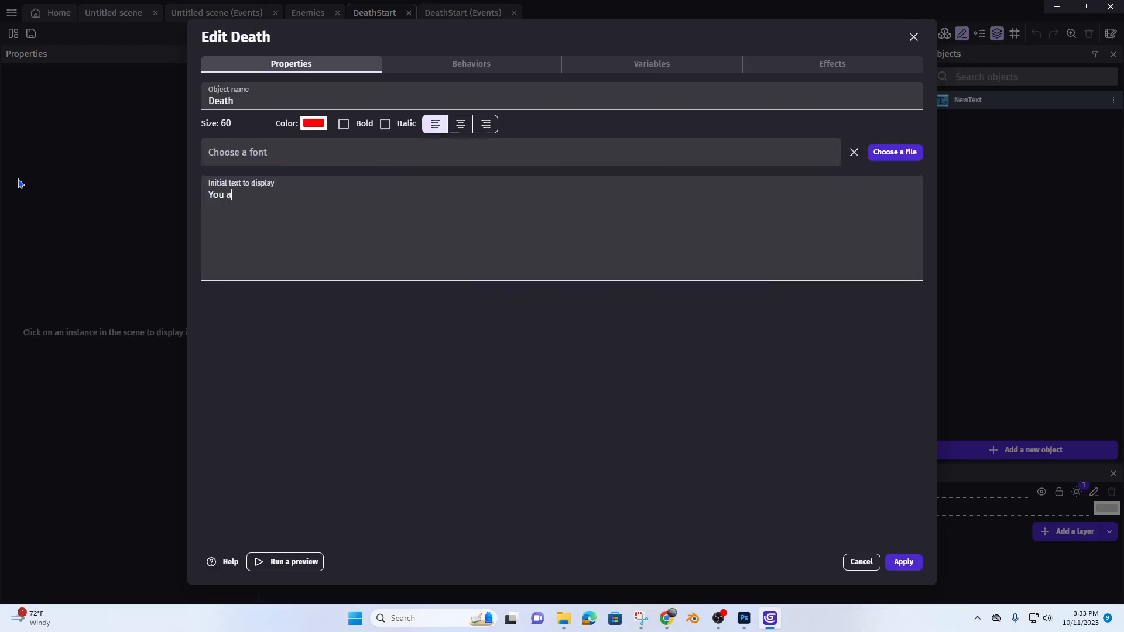
text(re dead)
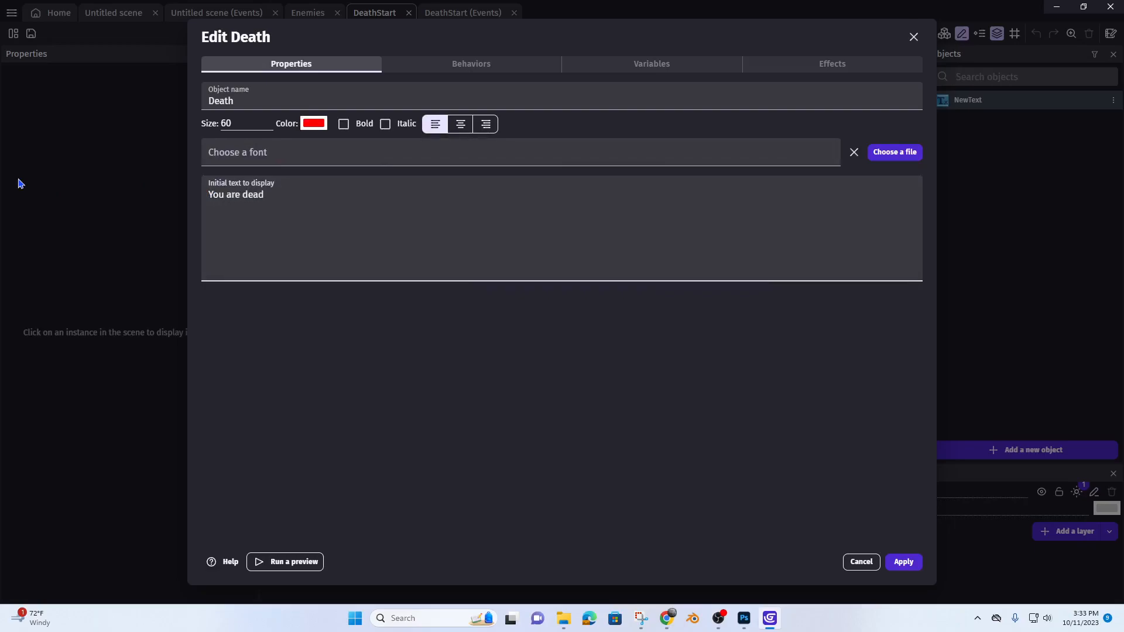
text(!)
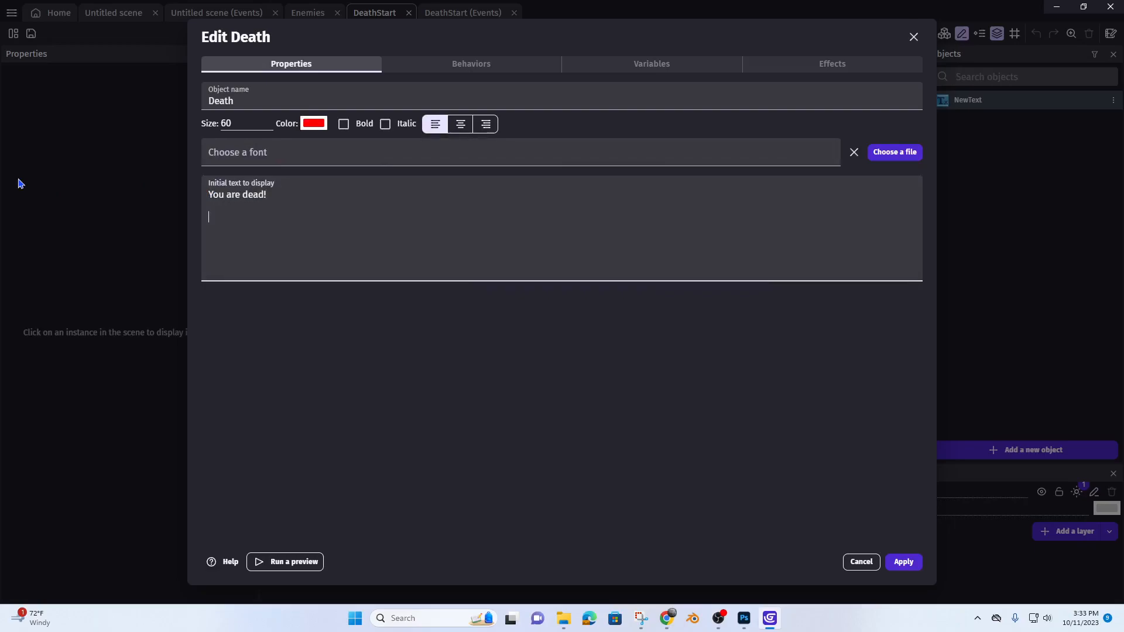
text(Press any ke)
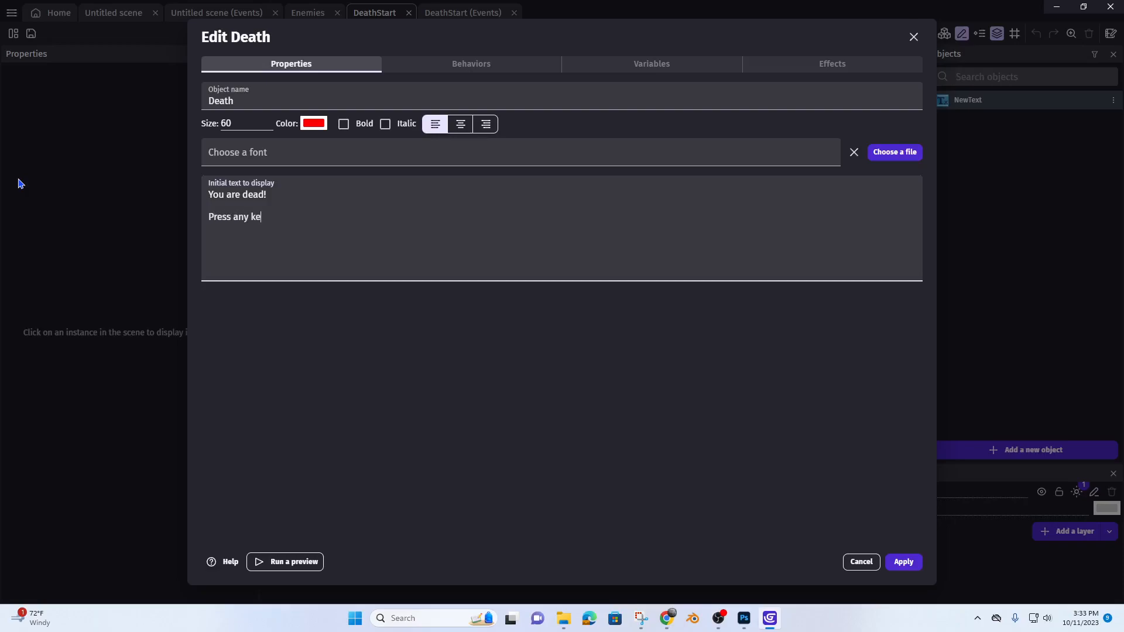
text(y to con)
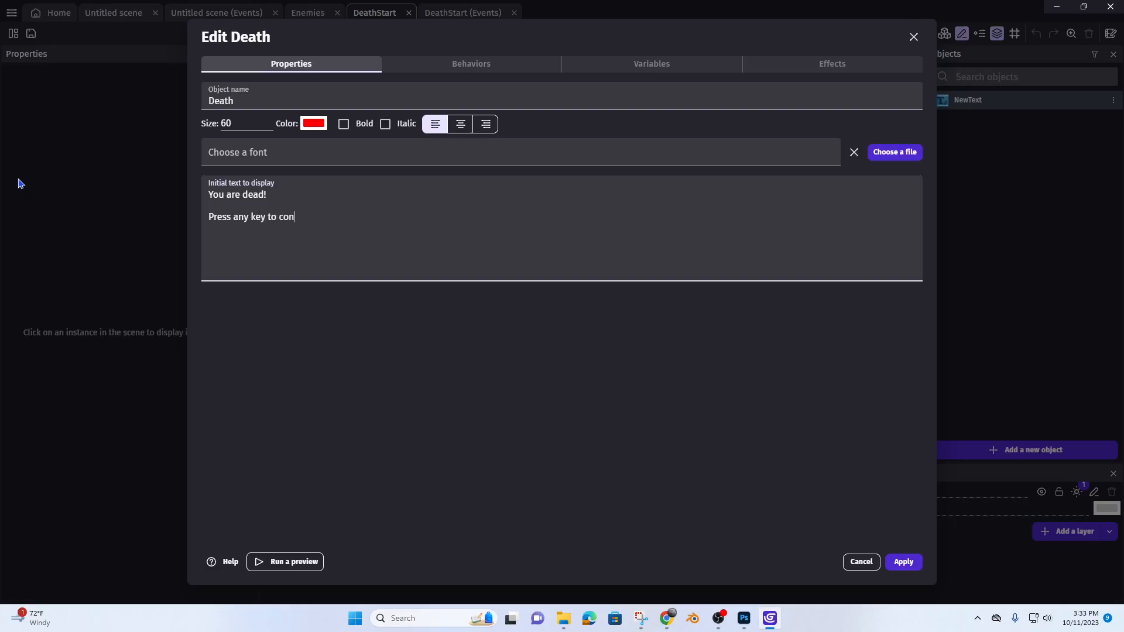
text(tinue)
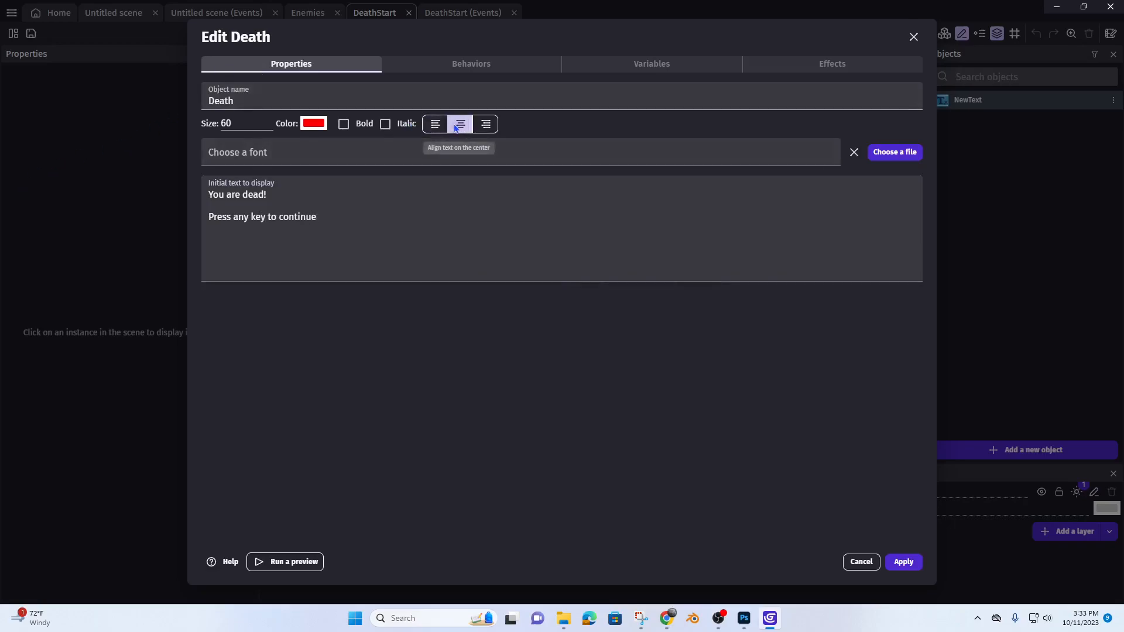
click(902, 561)
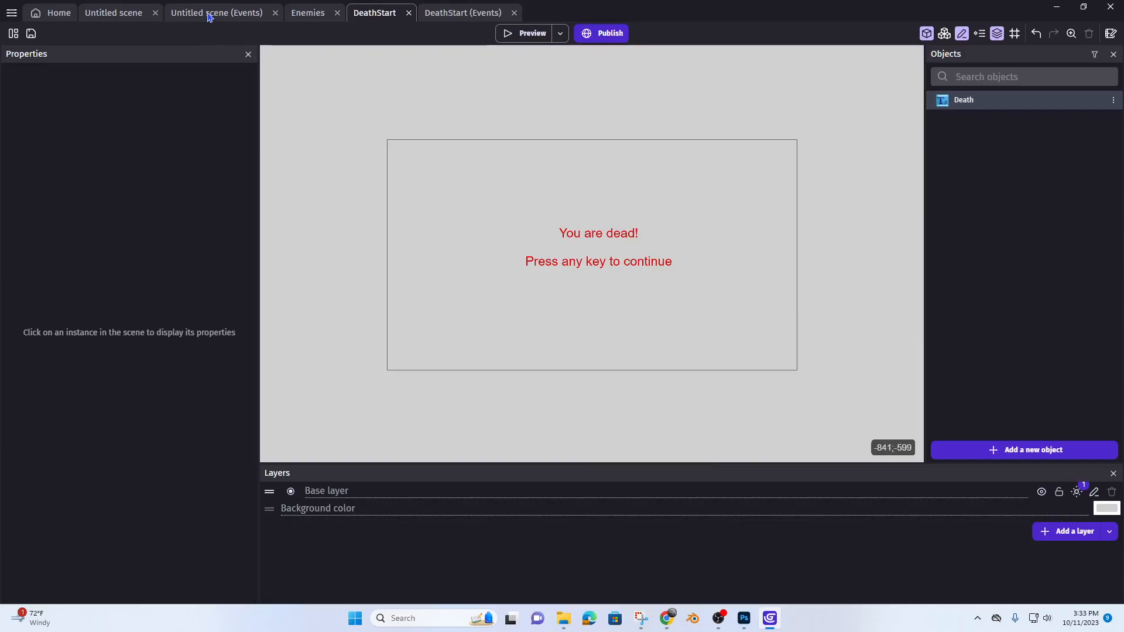
Review the main scene's Health events, then return to the DeathStart layout.
click(216, 13)
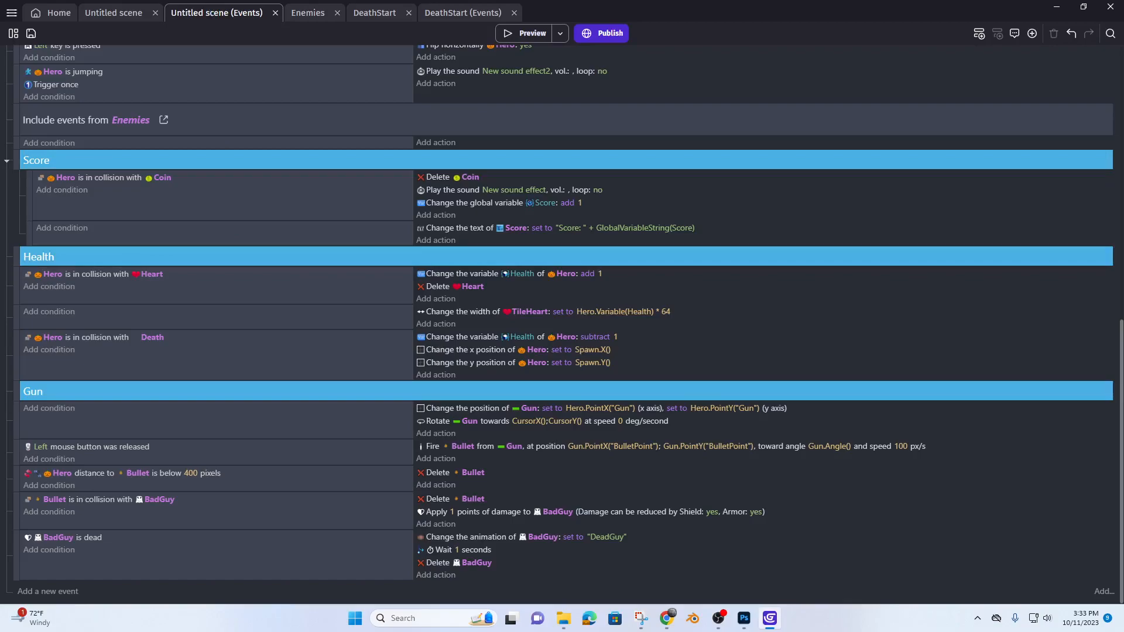
mouse_move(297, 555)
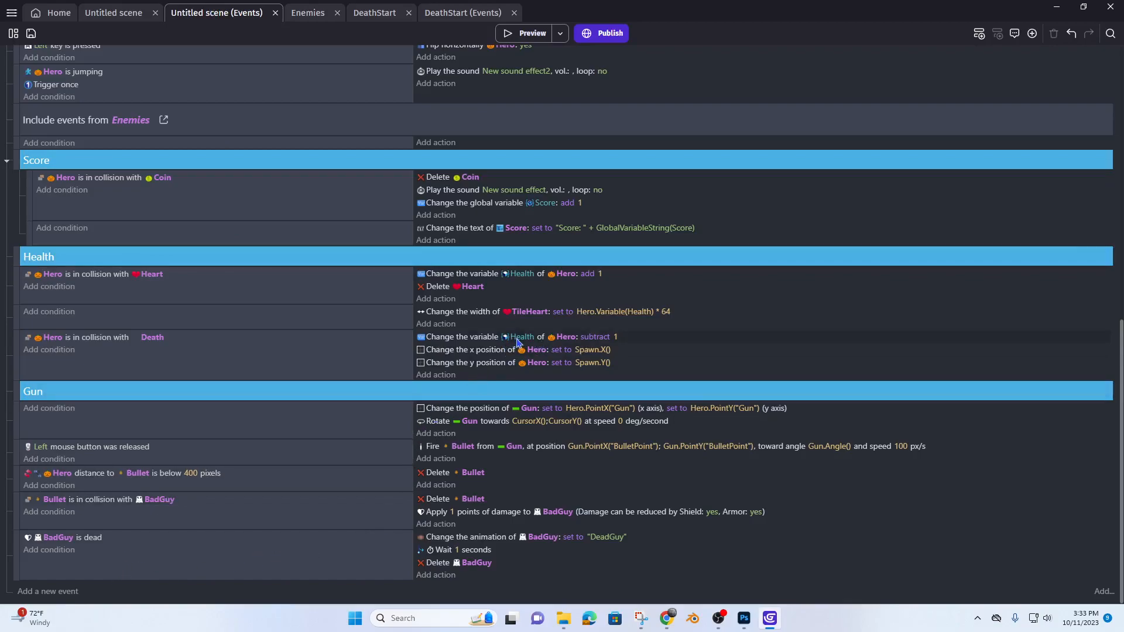
mouse_move(520, 336)
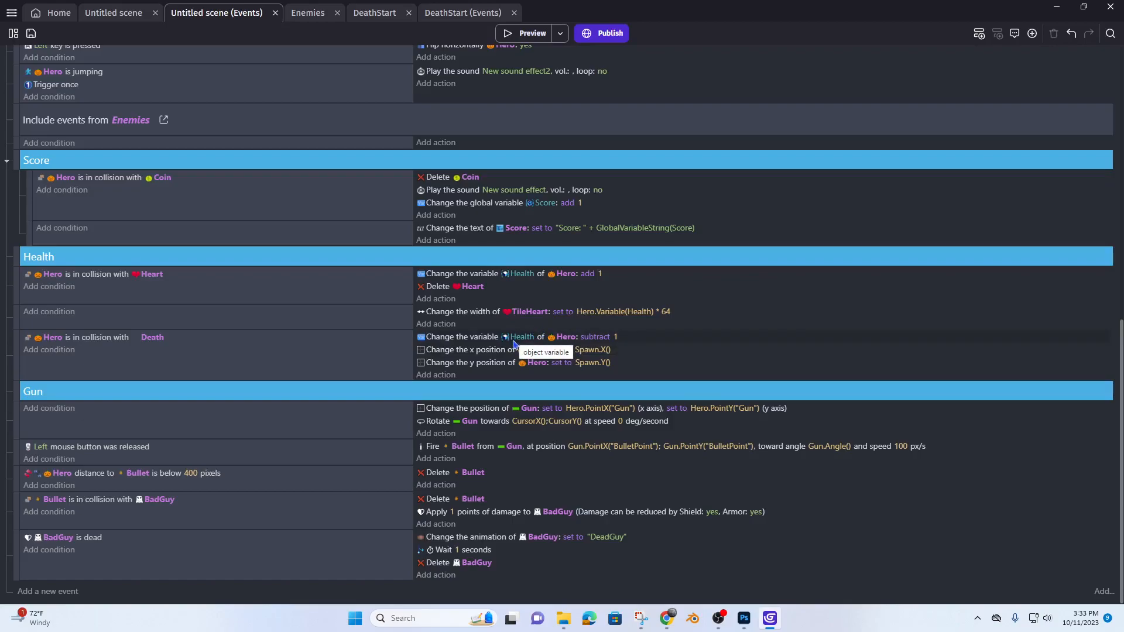
mouse_move(290, 565)
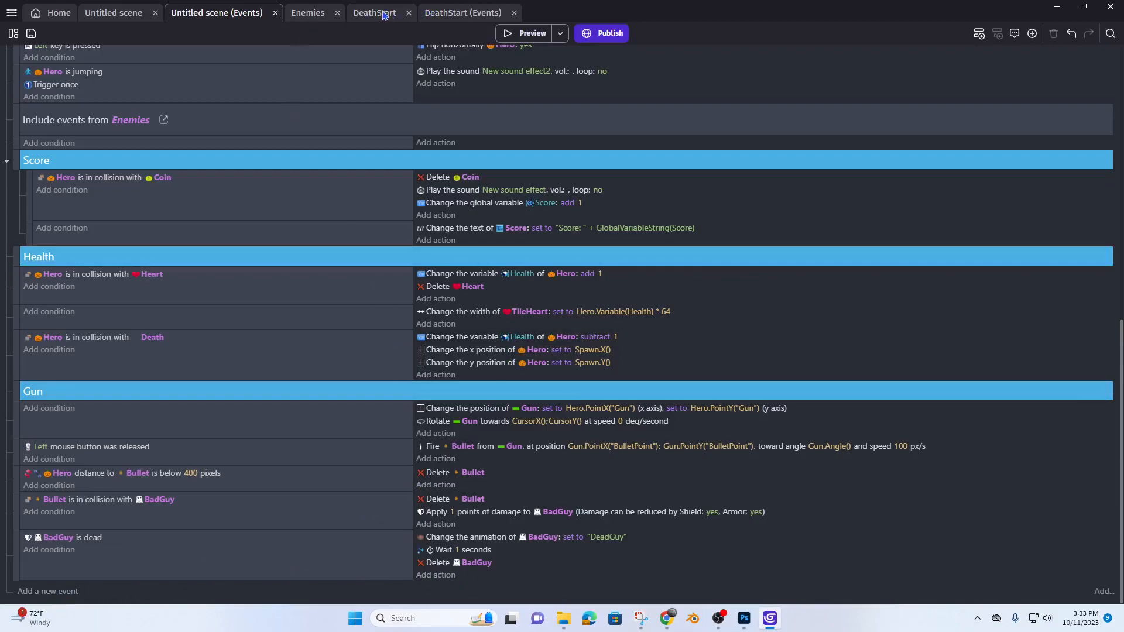
click(374, 12)
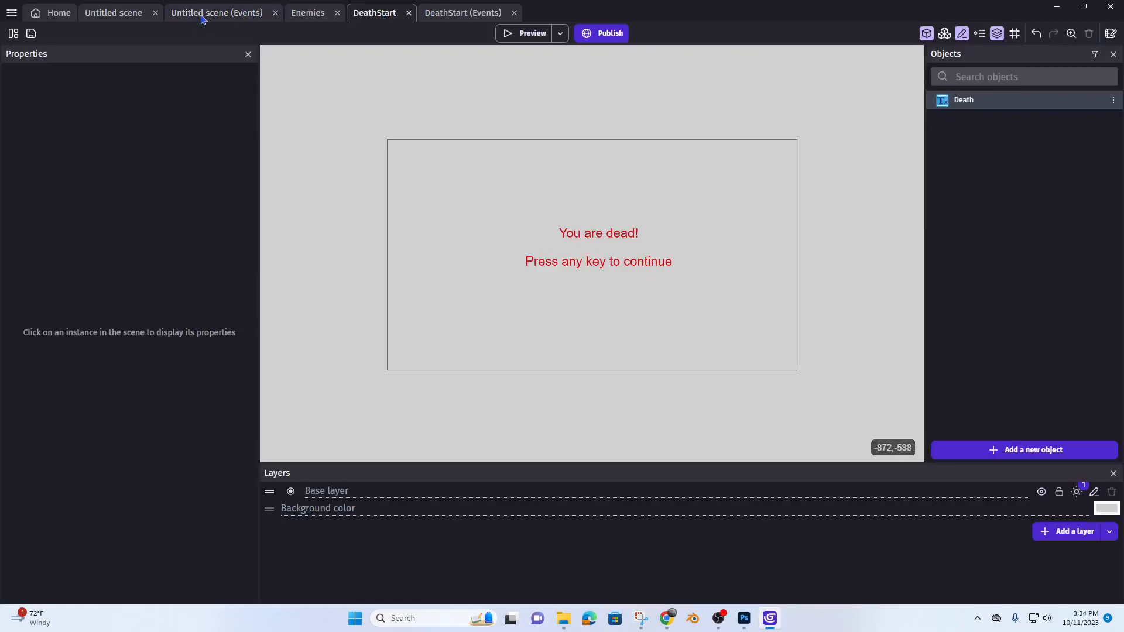
Start a new event condition on Hero using a variable comparison.
click(216, 12)
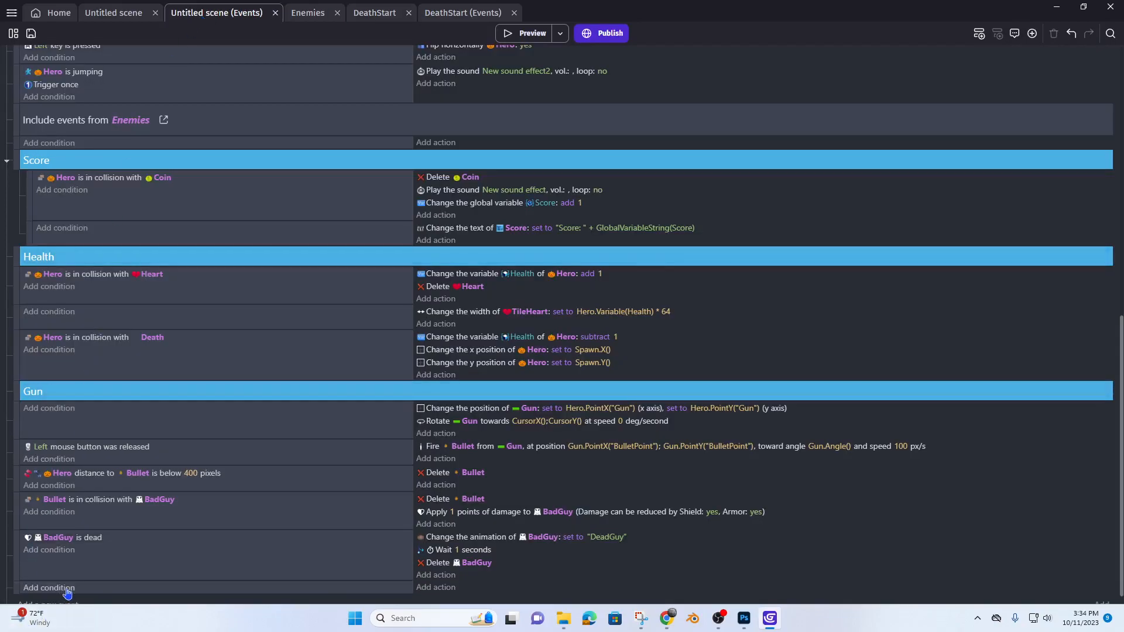
mouse_move(111, 581)
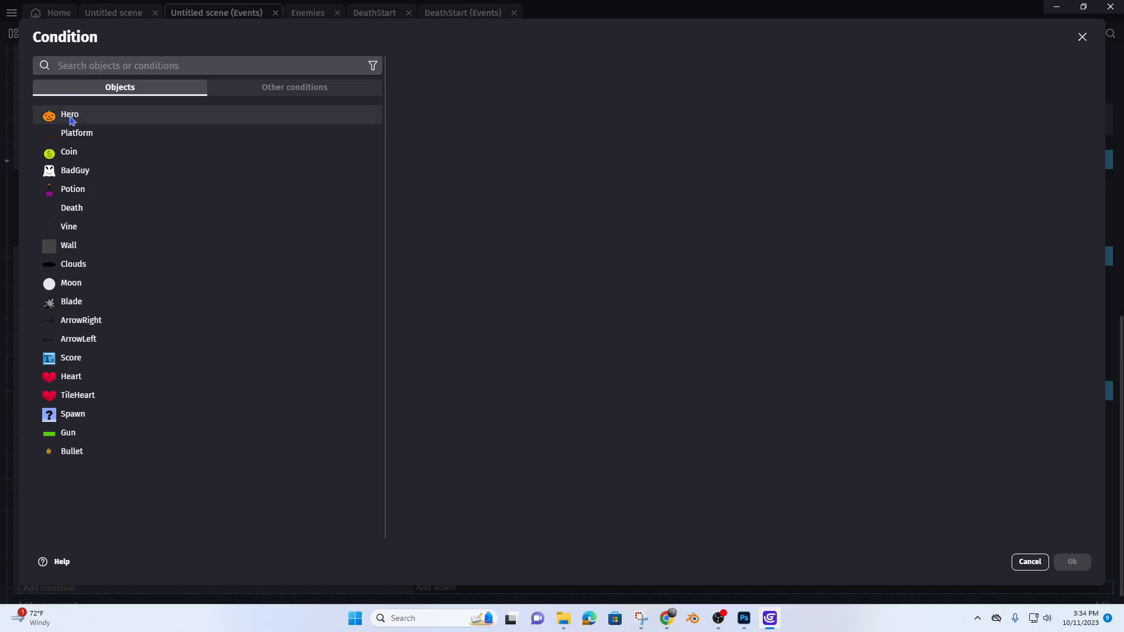
click(69, 114)
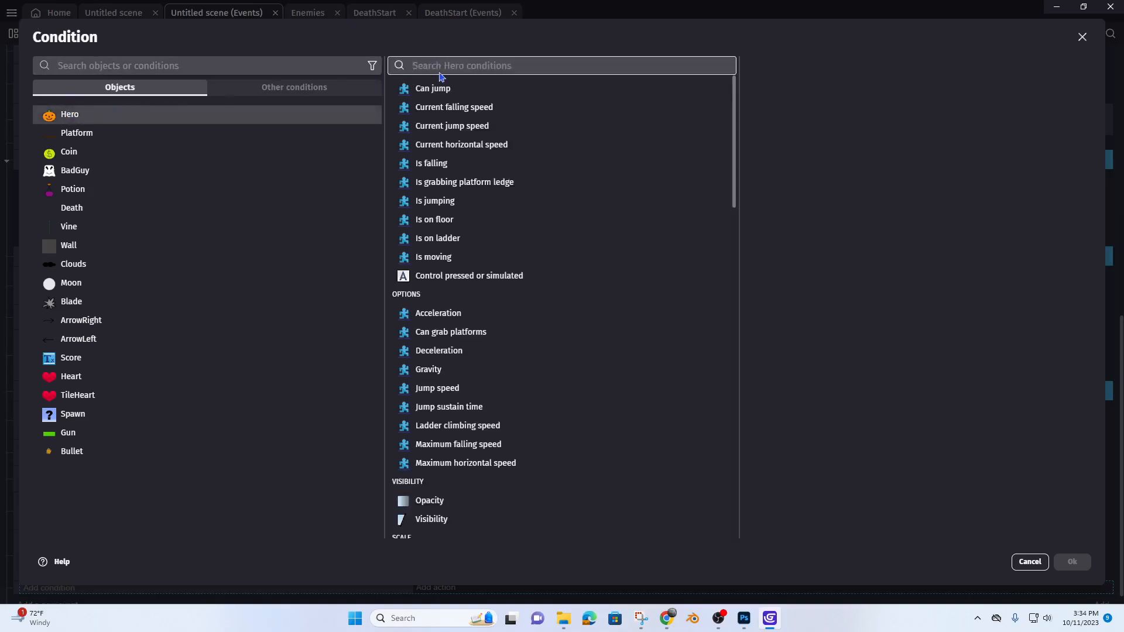
text(variab)
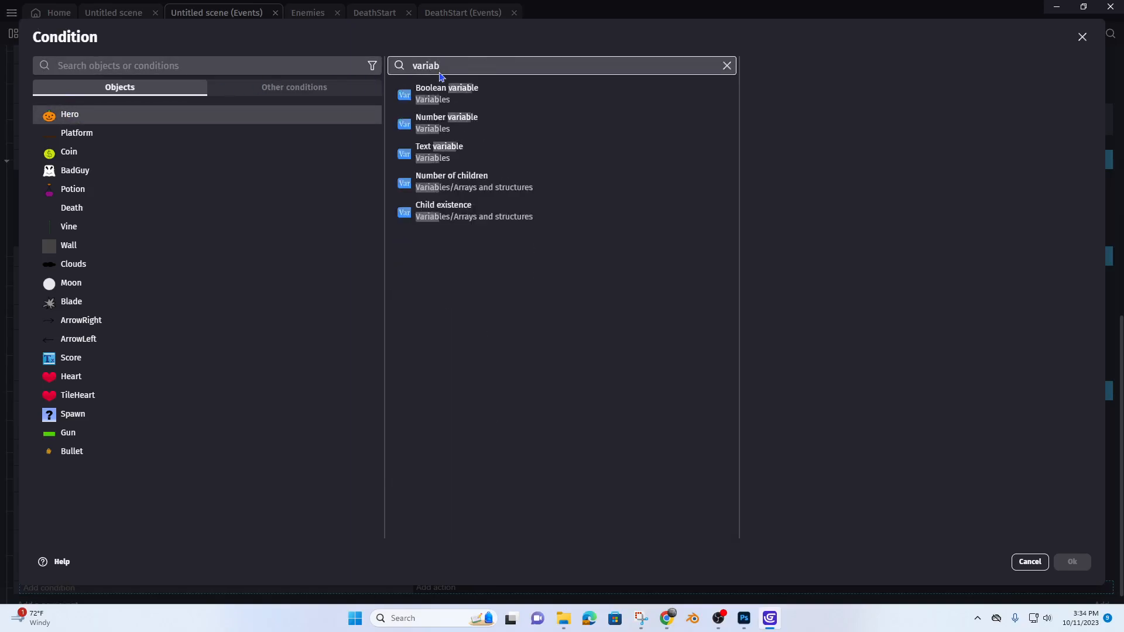
text(l)
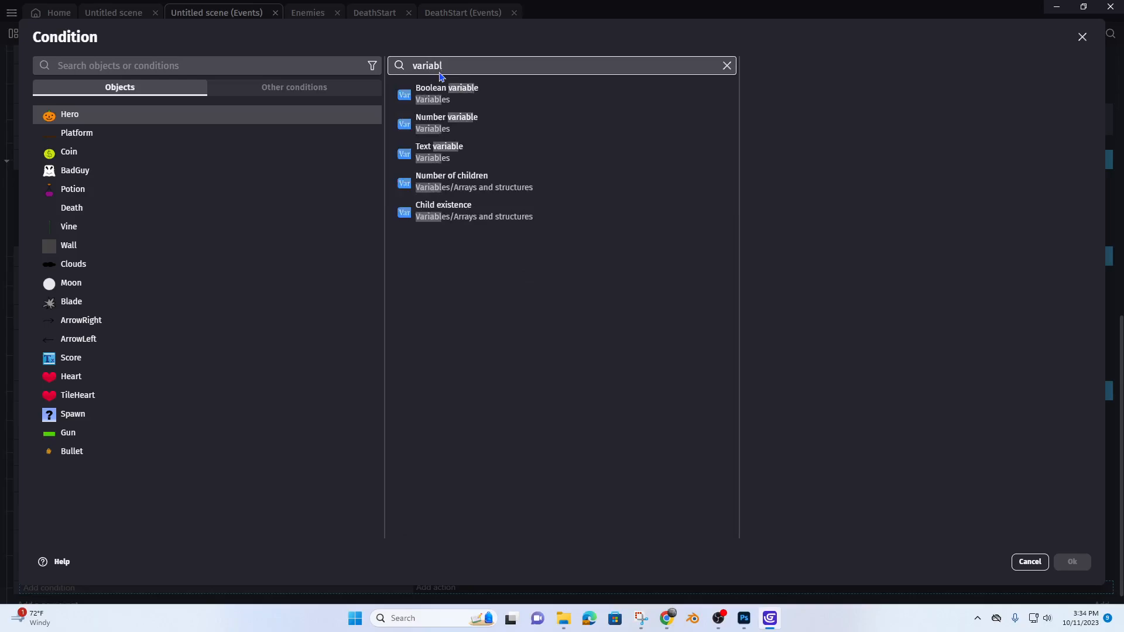
mouse_move(434, 152)
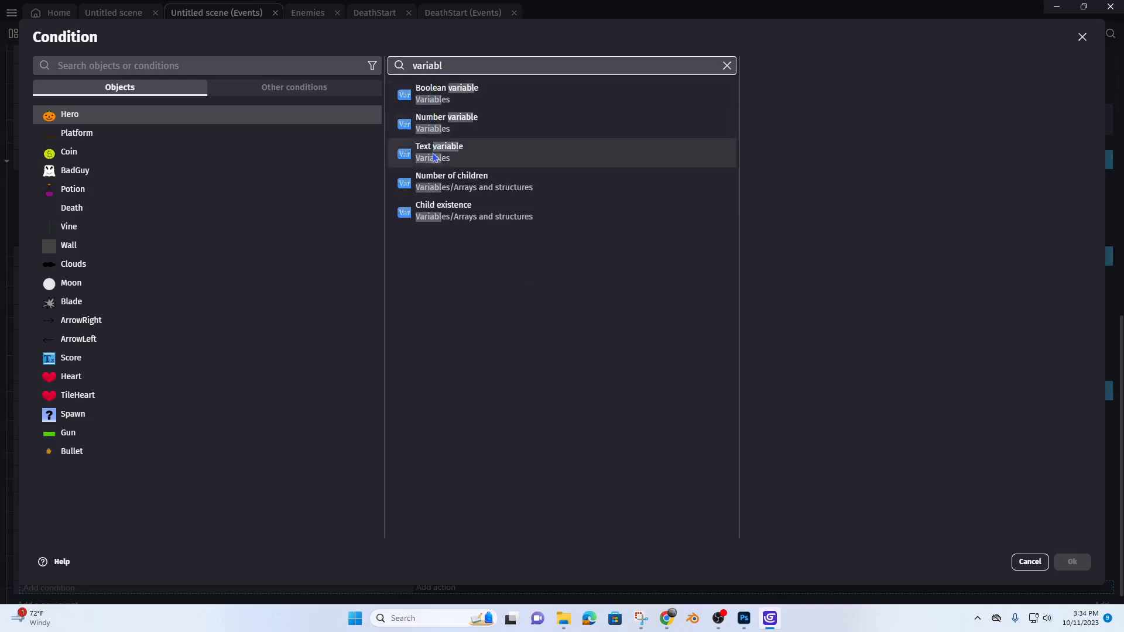
click(438, 151)
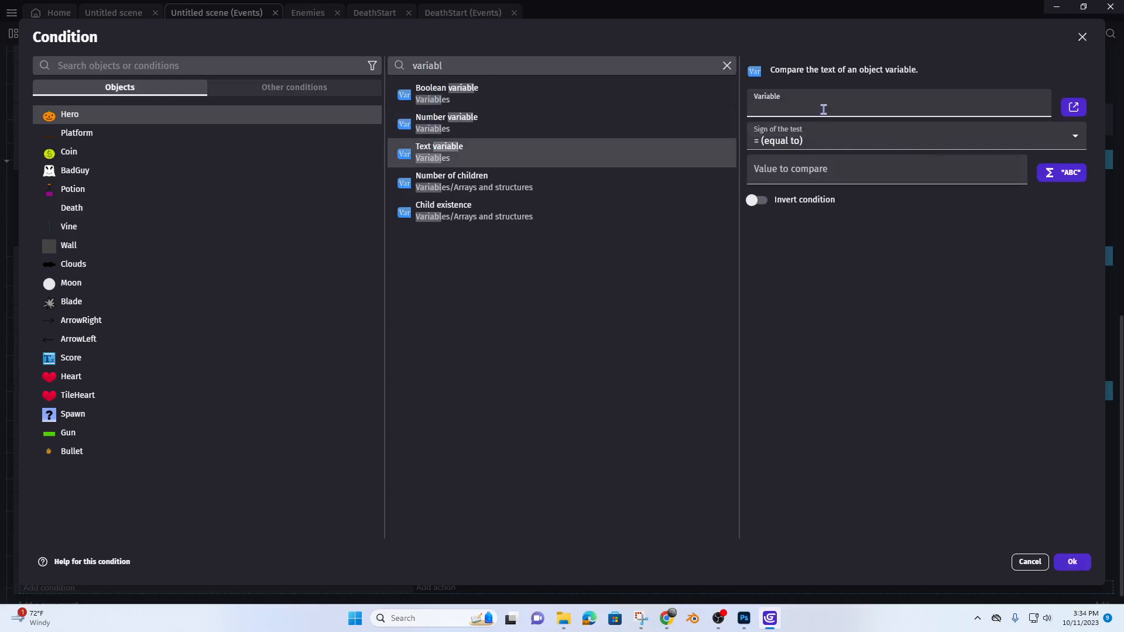
Compare Hero's Health number variable as less than 0.
text(Health)
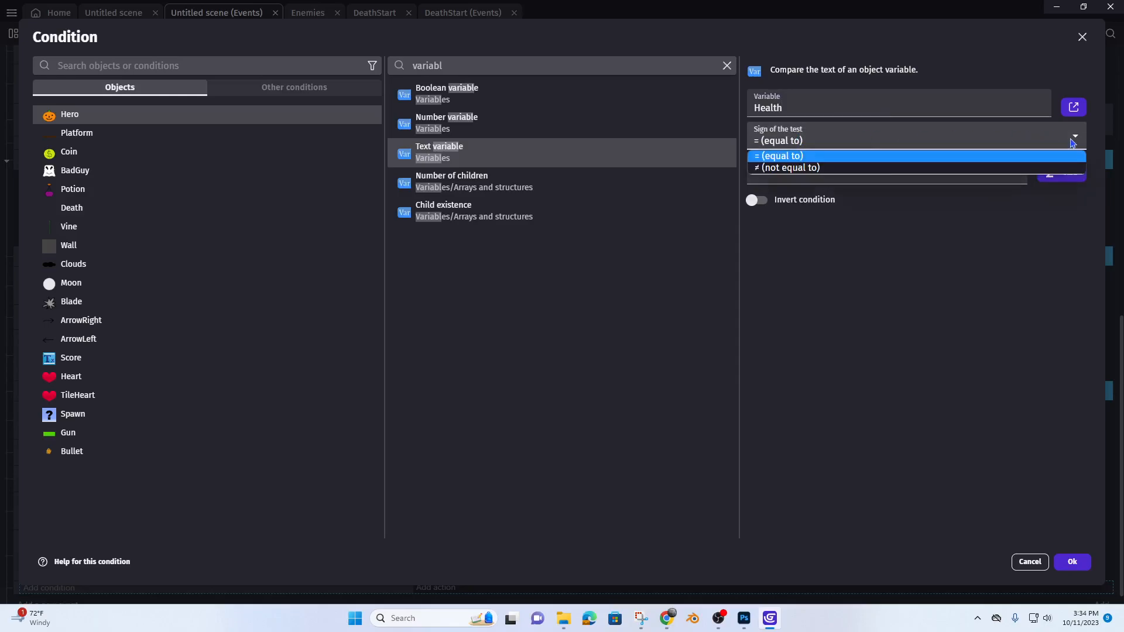
click(778, 156)
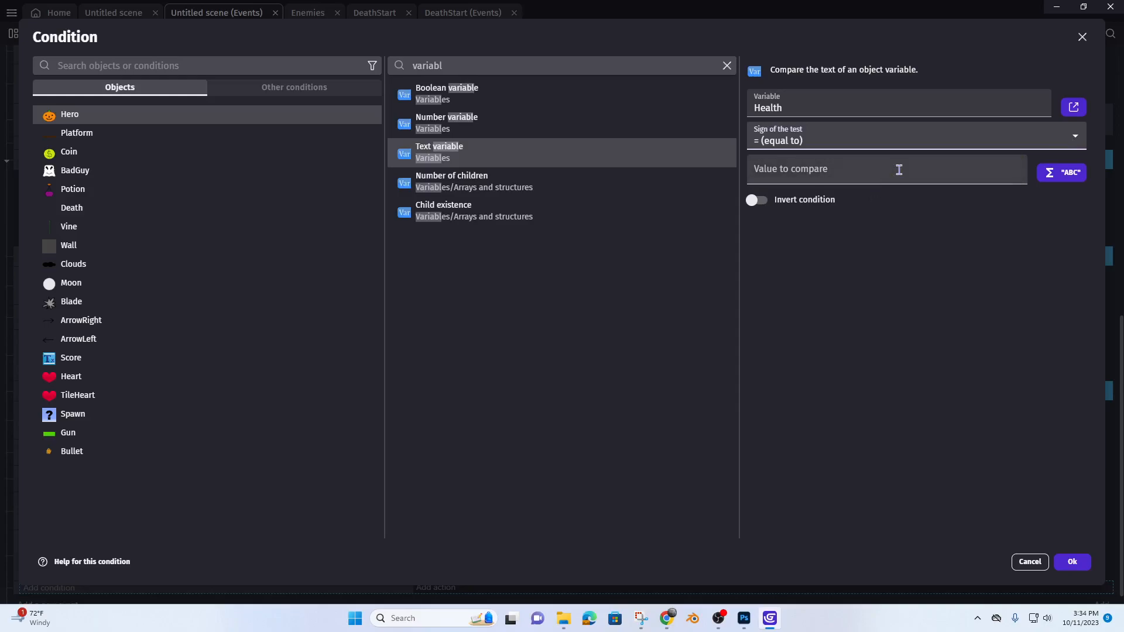
click(446, 122)
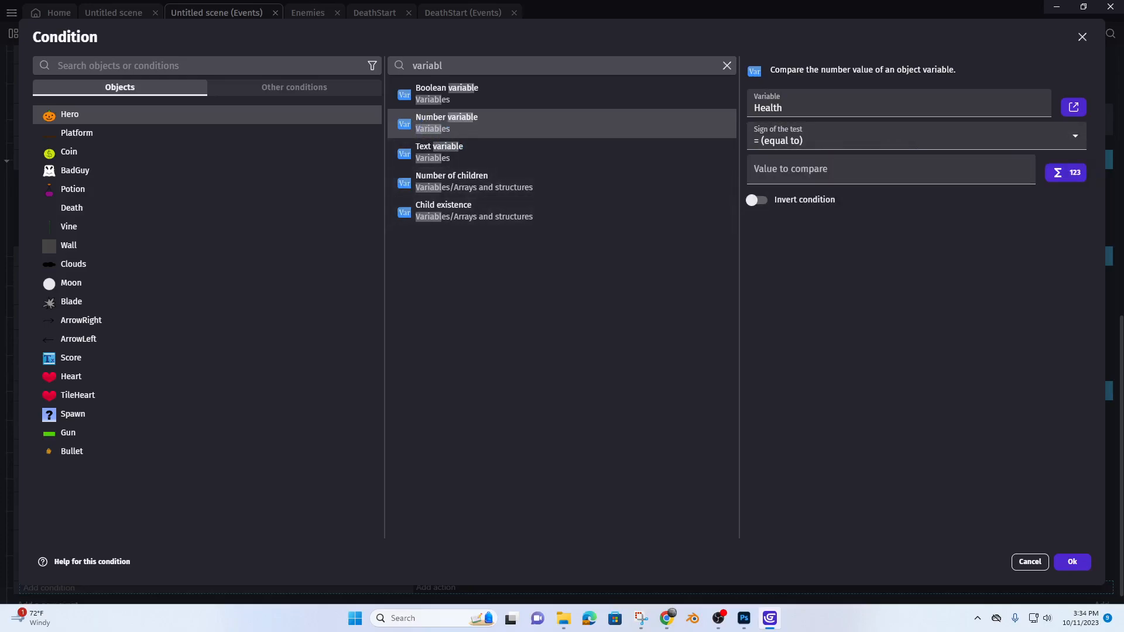
click(911, 140)
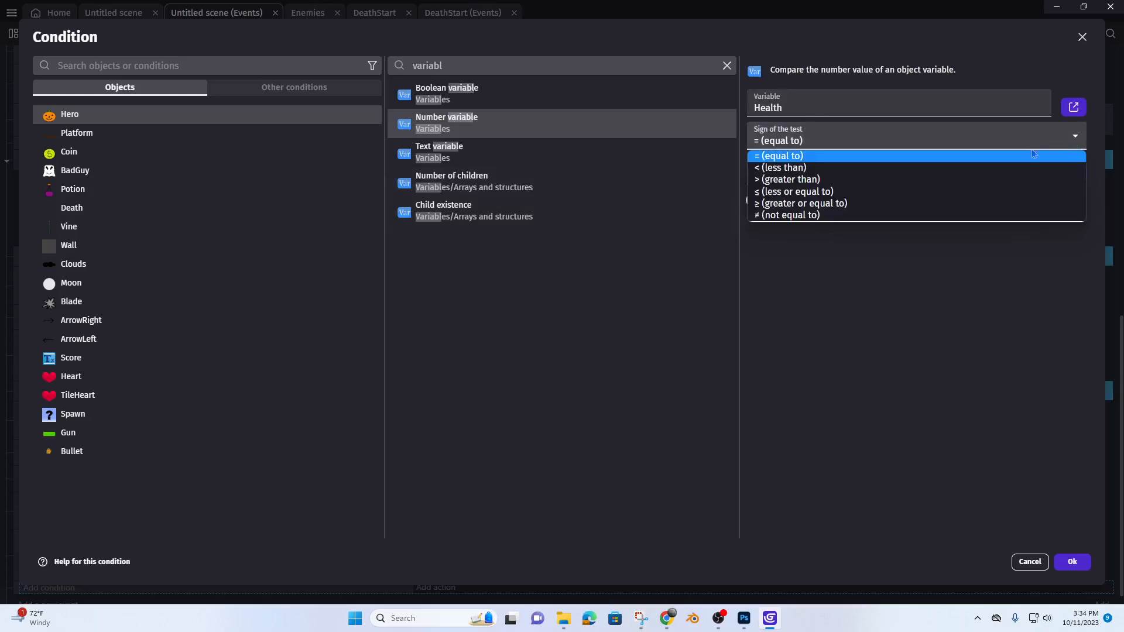
mouse_move(785, 167)
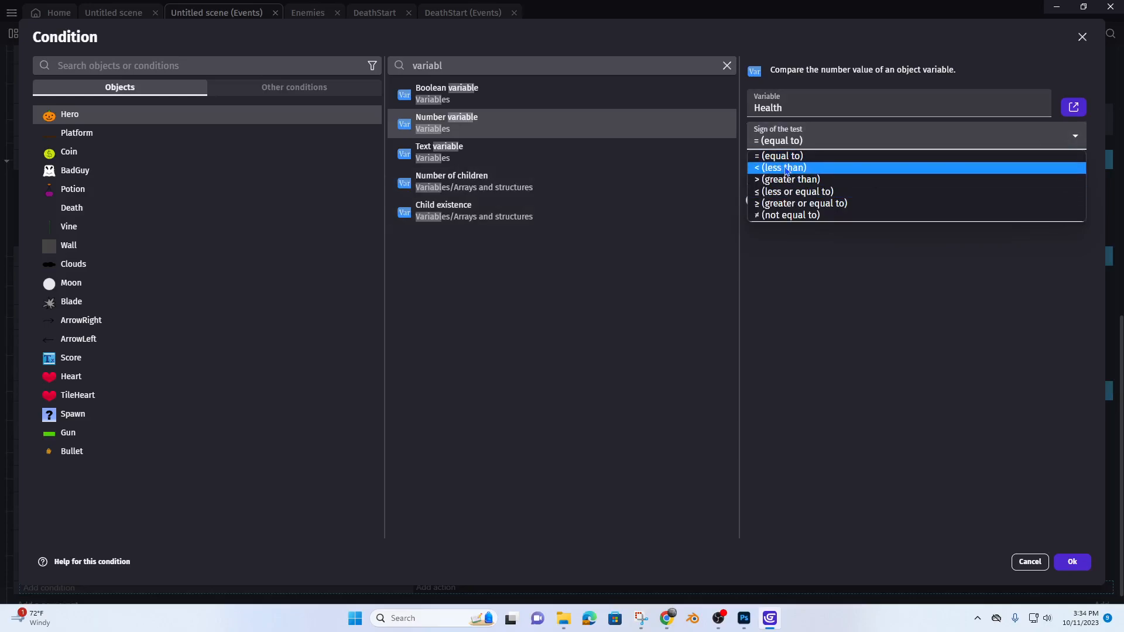
click(779, 167)
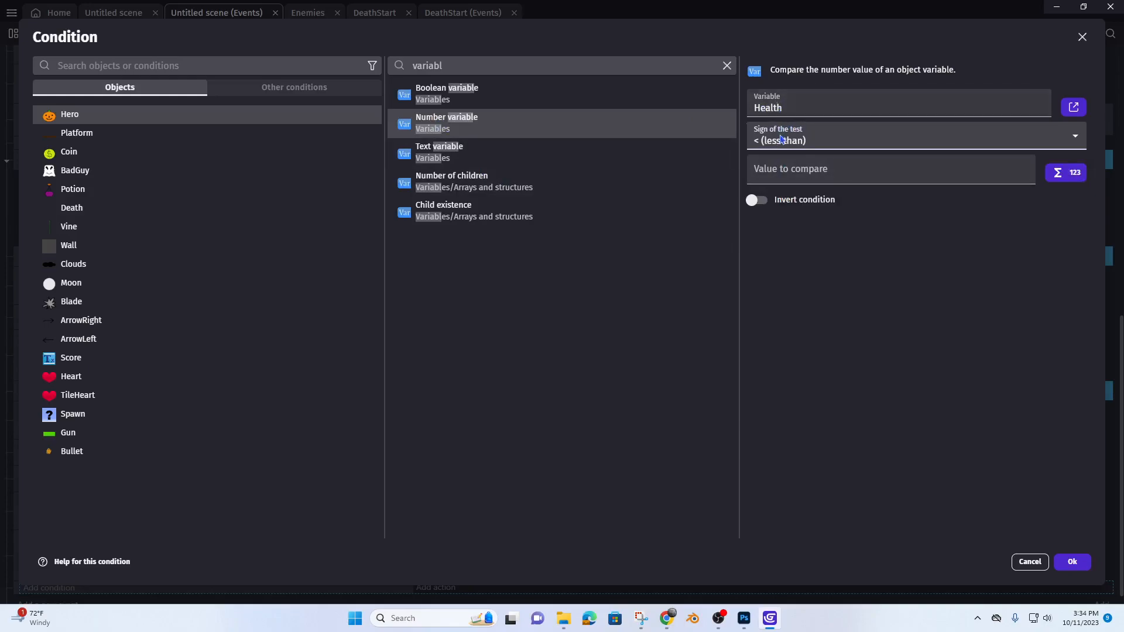
mouse_move(808, 144)
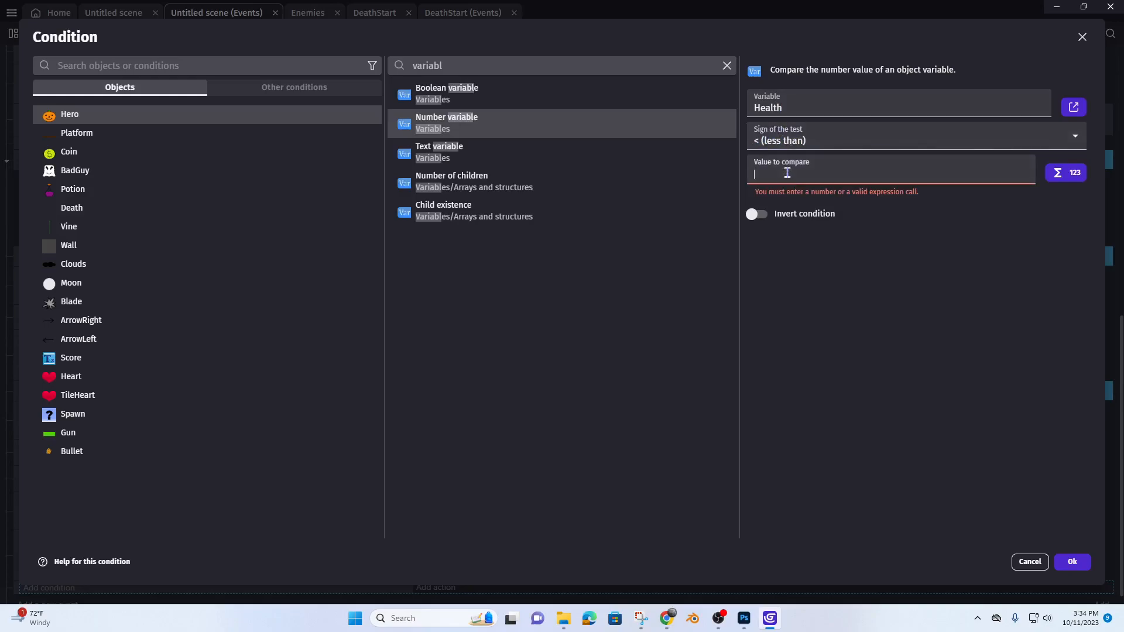
text(0)
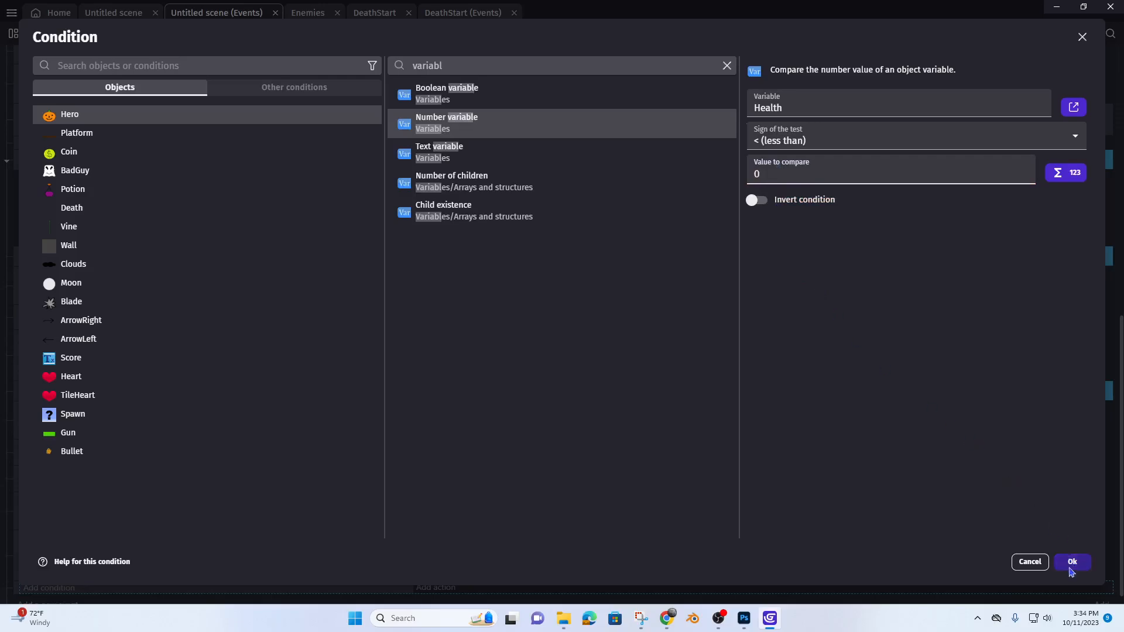
Confirm the condition and add a Change the scene action targeting DeathStart.
click(1072, 561)
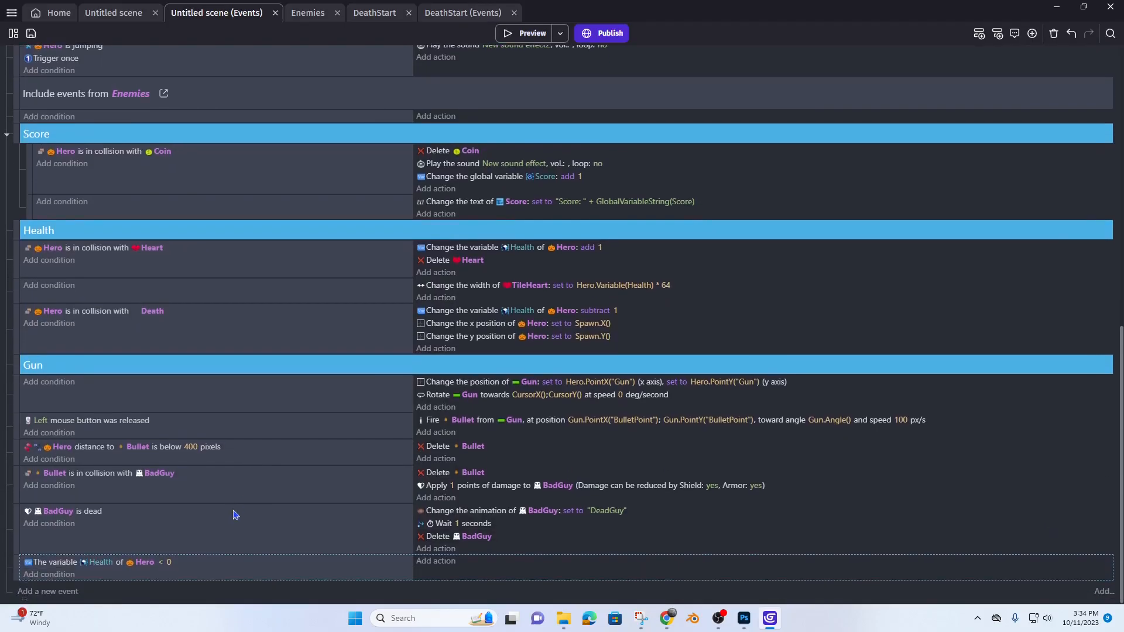
mouse_move(120, 571)
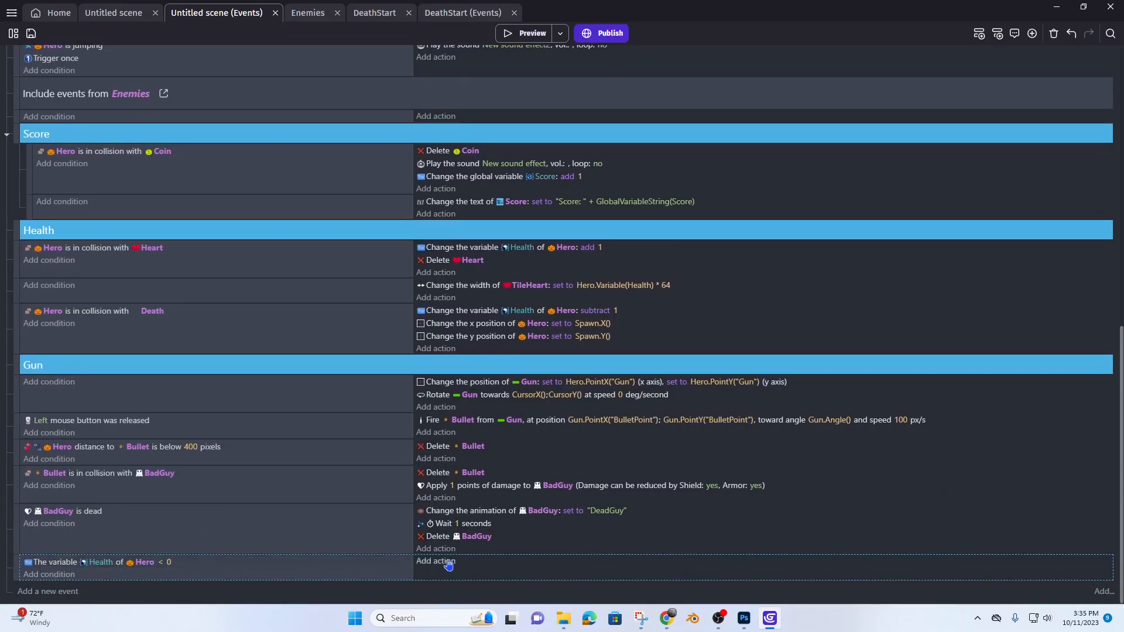
click(435, 561)
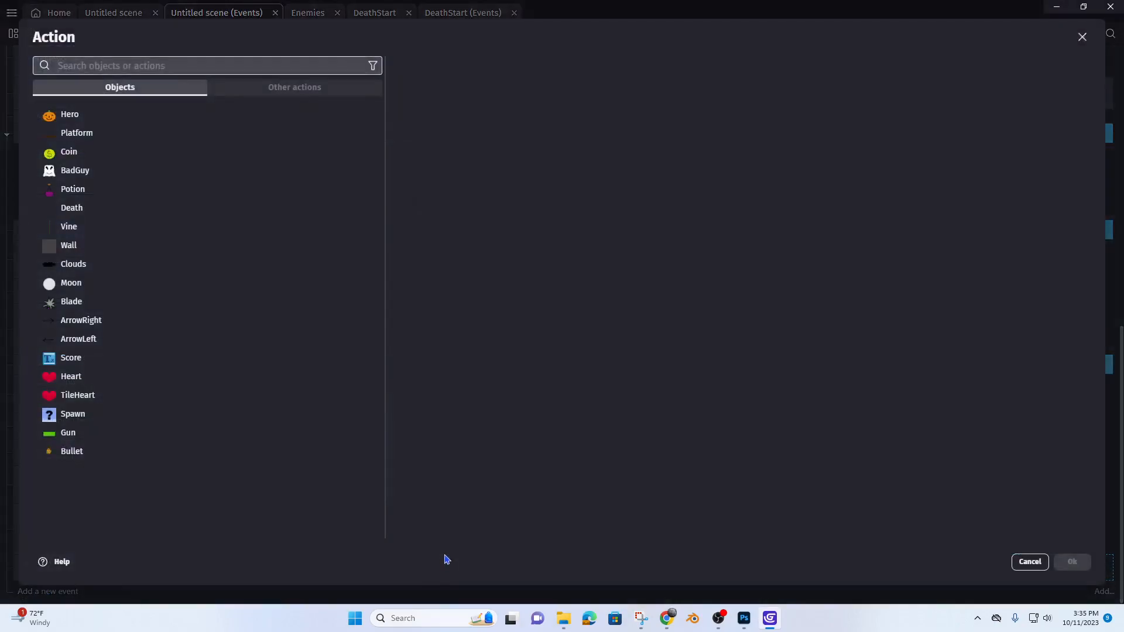
text(s)
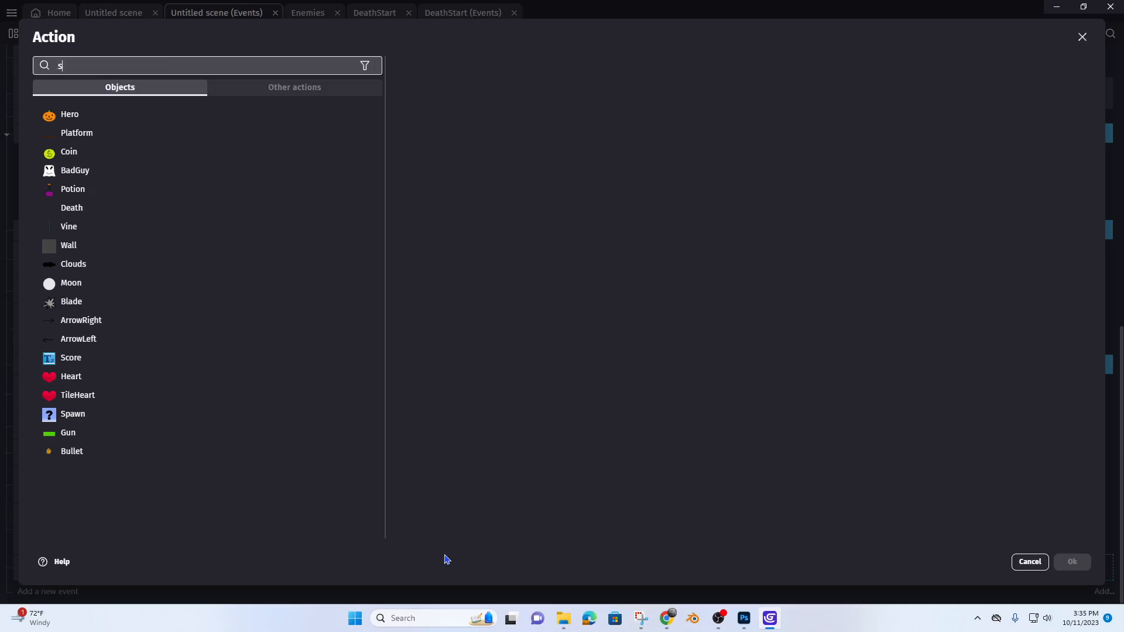
text(cene)
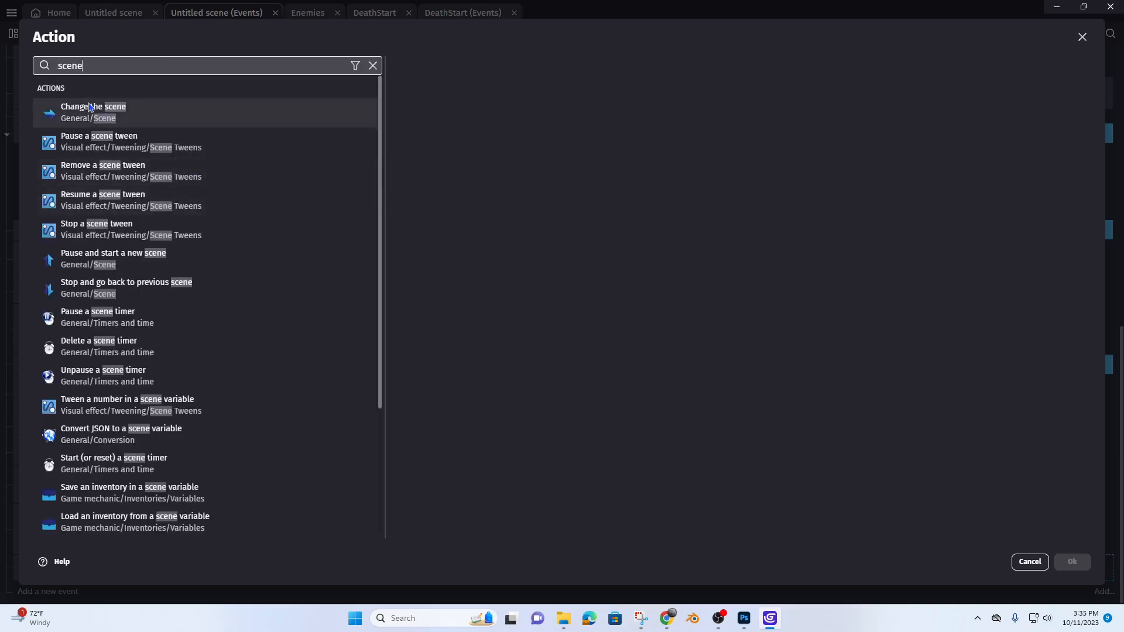
click(93, 112)
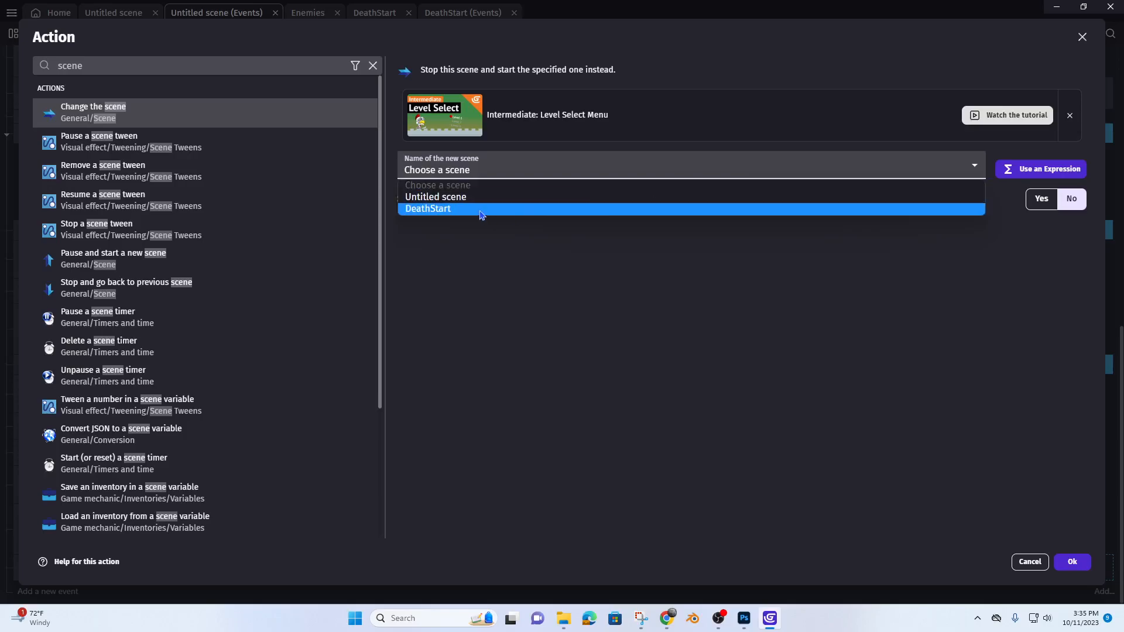
click(1070, 562)
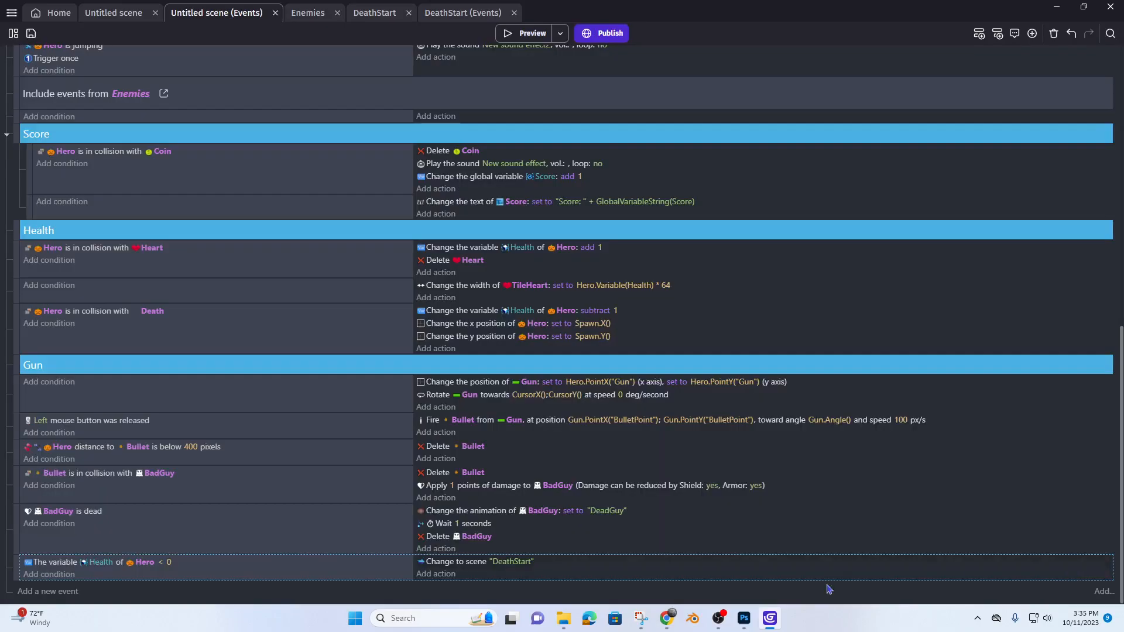
click(531, 32)
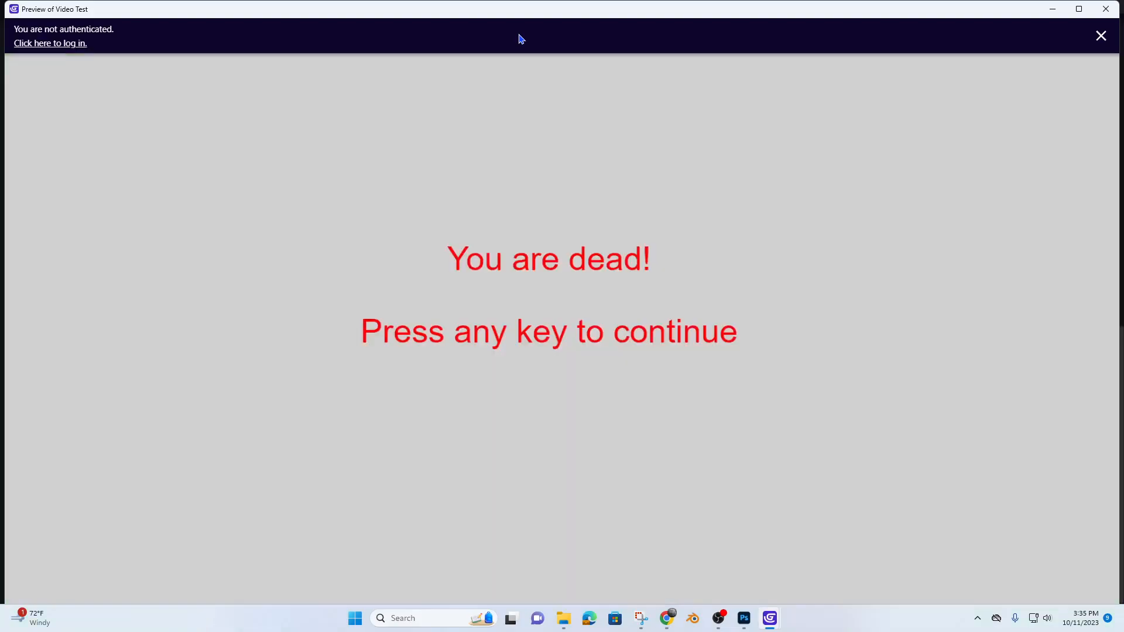
mouse_move(705, 252)
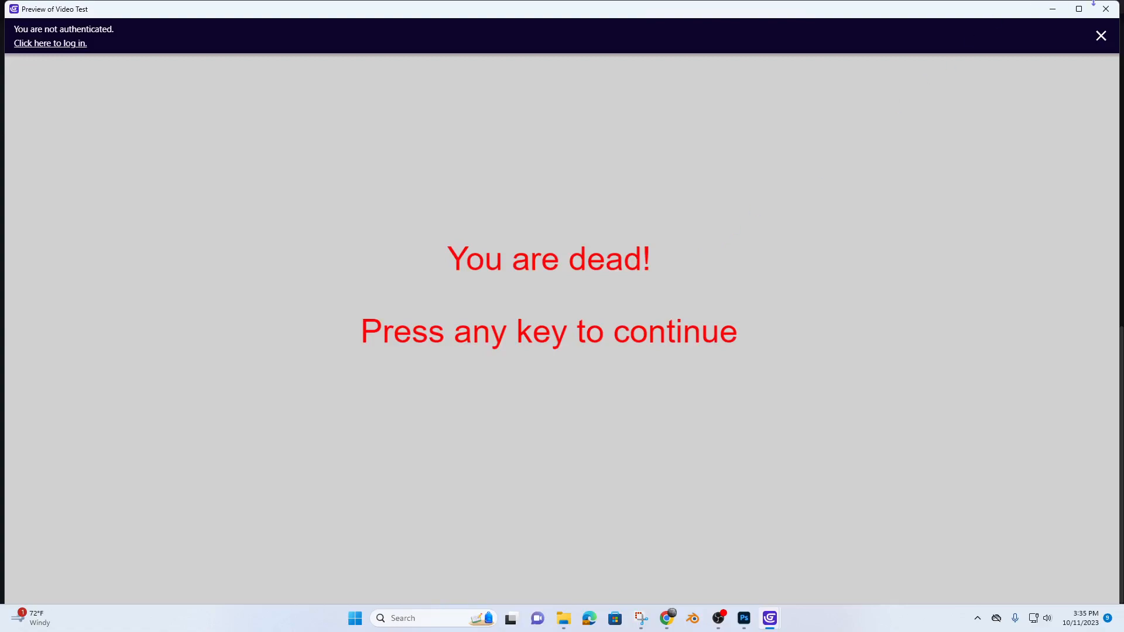
click(1100, 35)
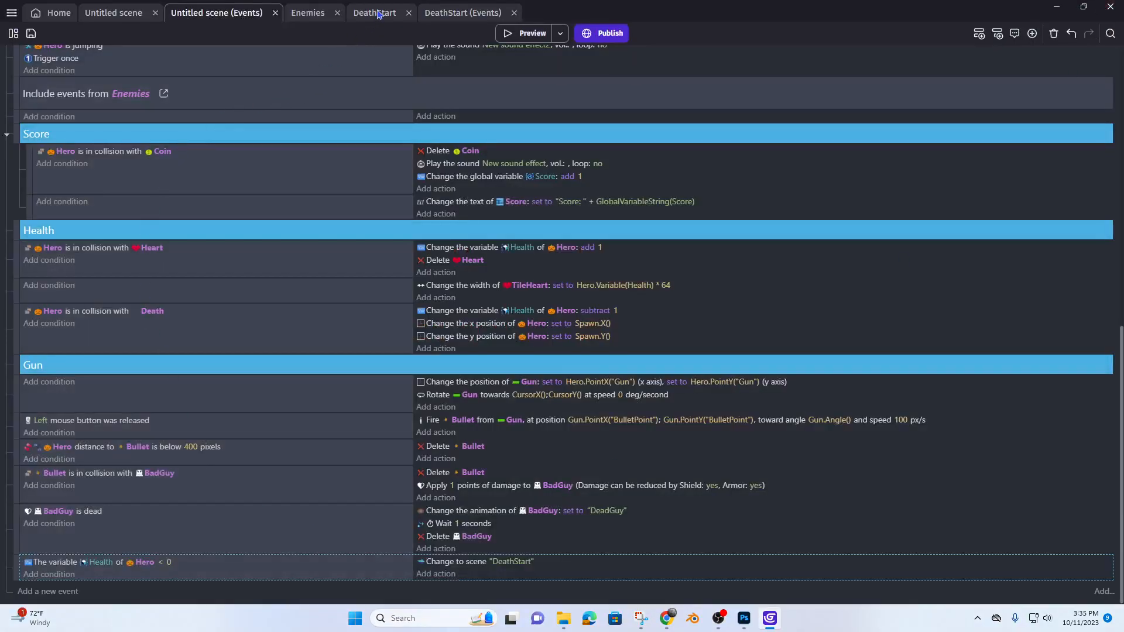
In DeathStart's events, add a Change the scene action to Untitled scene on any key press.
click(373, 12)
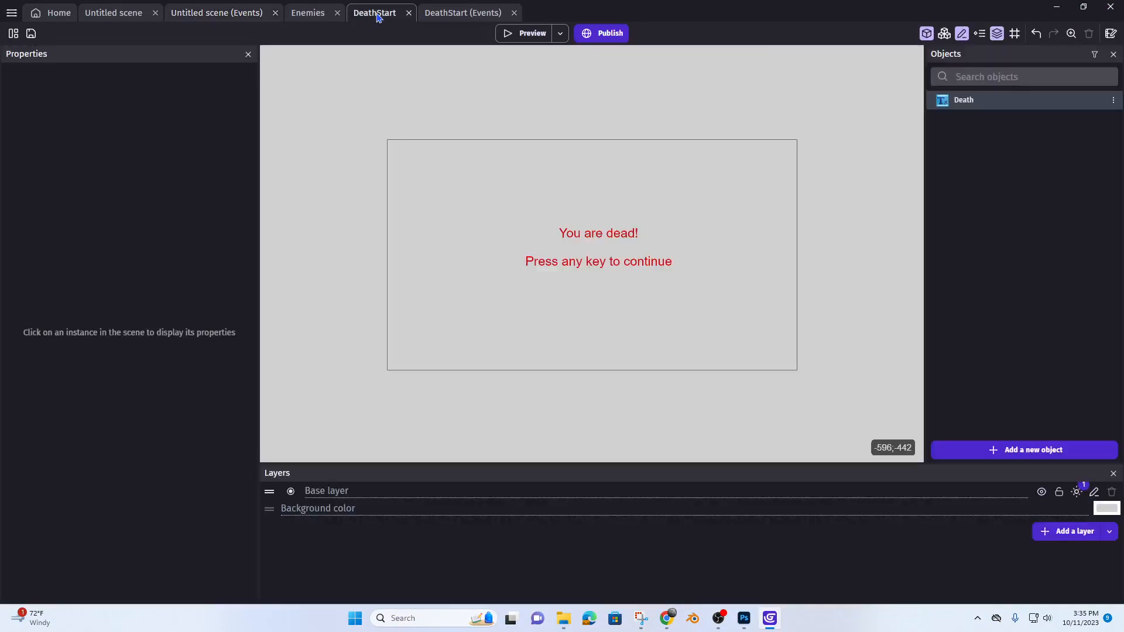
click(463, 12)
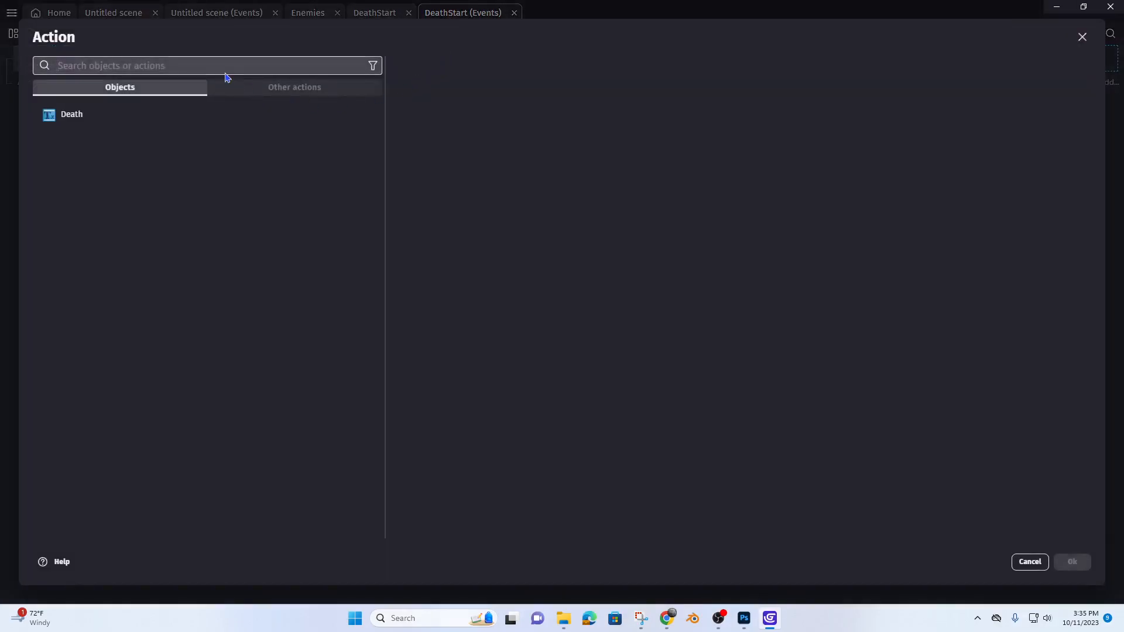
text(sc)
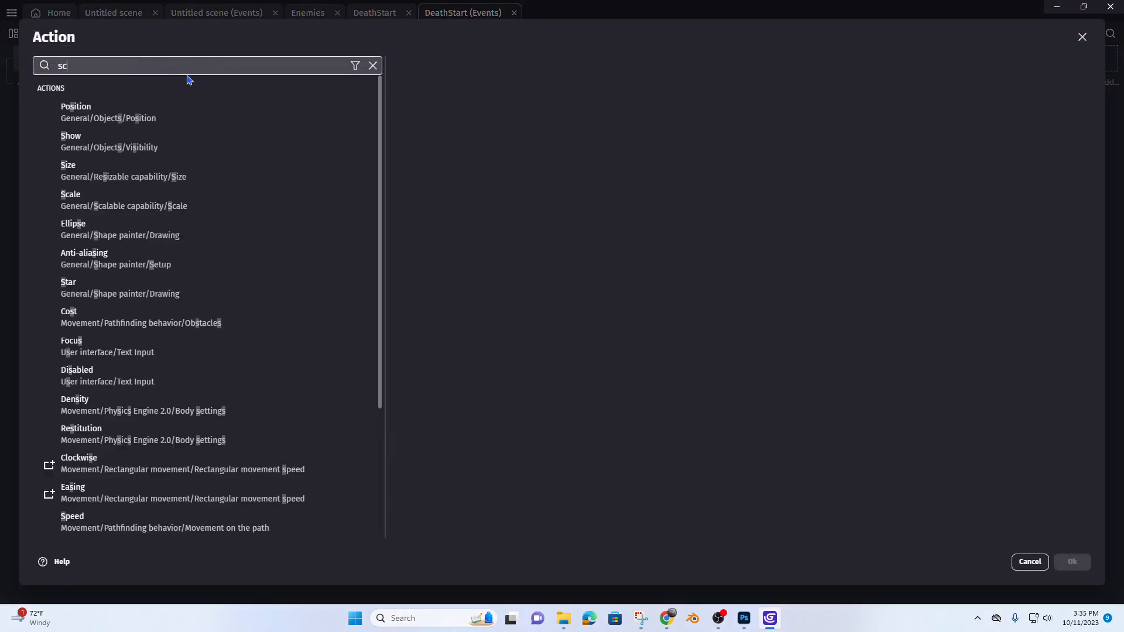
text(e)
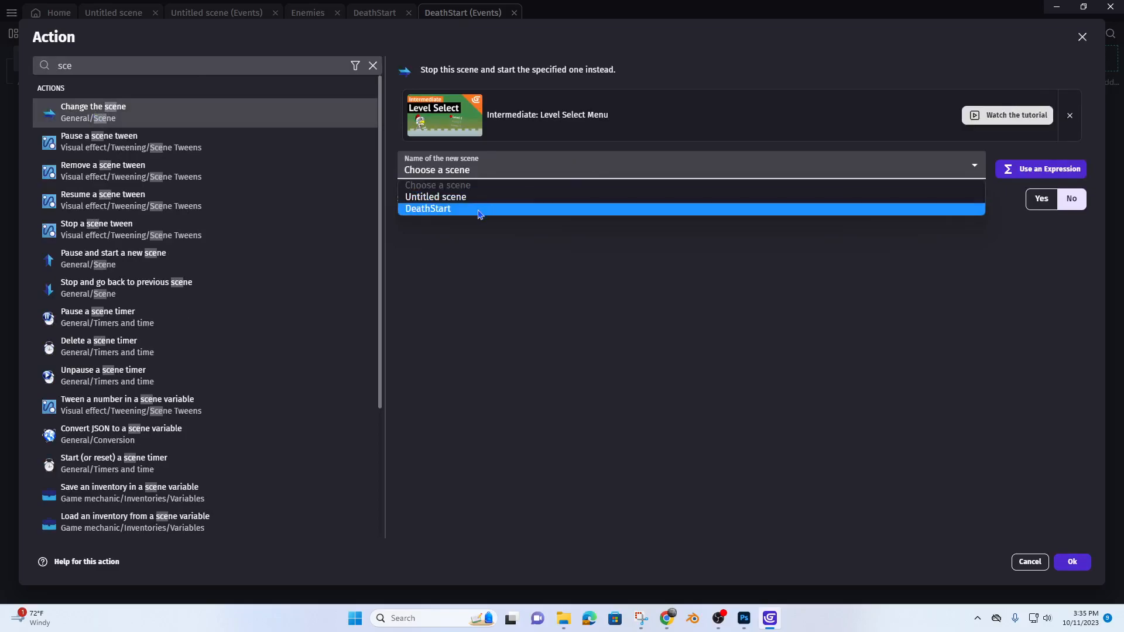
click(436, 196)
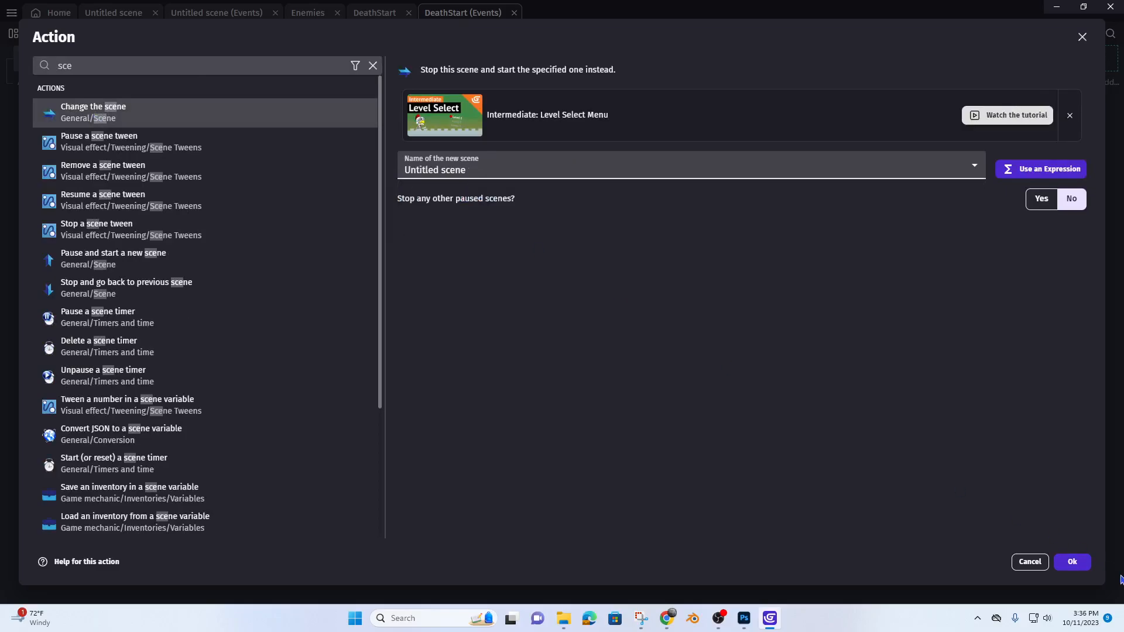
click(1070, 562)
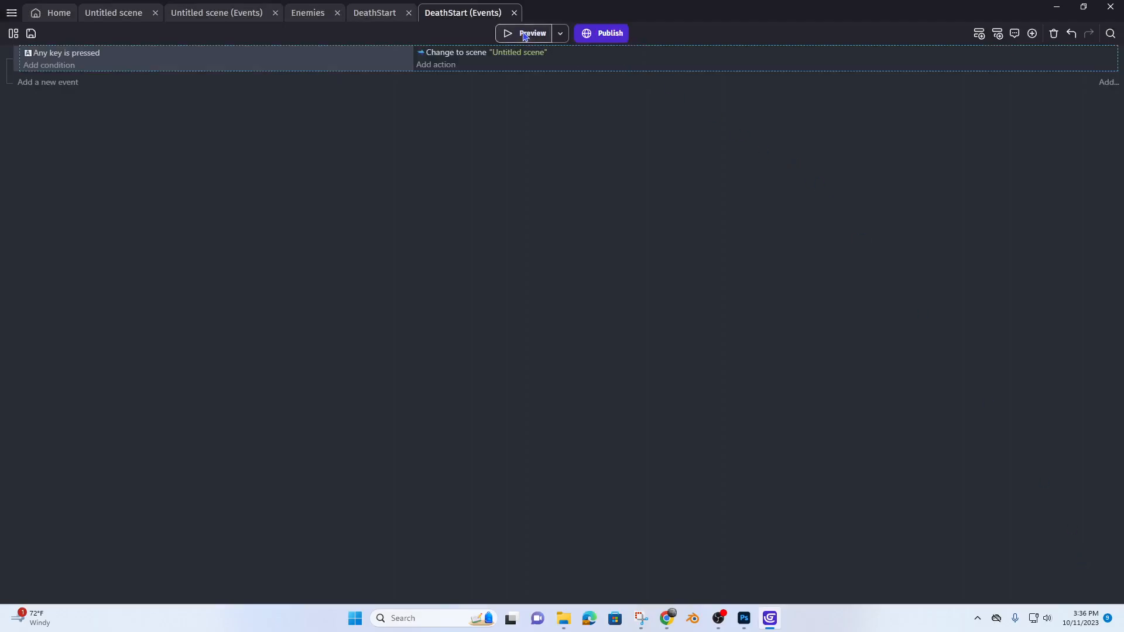
Preview the game and press Space on the death screen to return to the level.
click(531, 33)
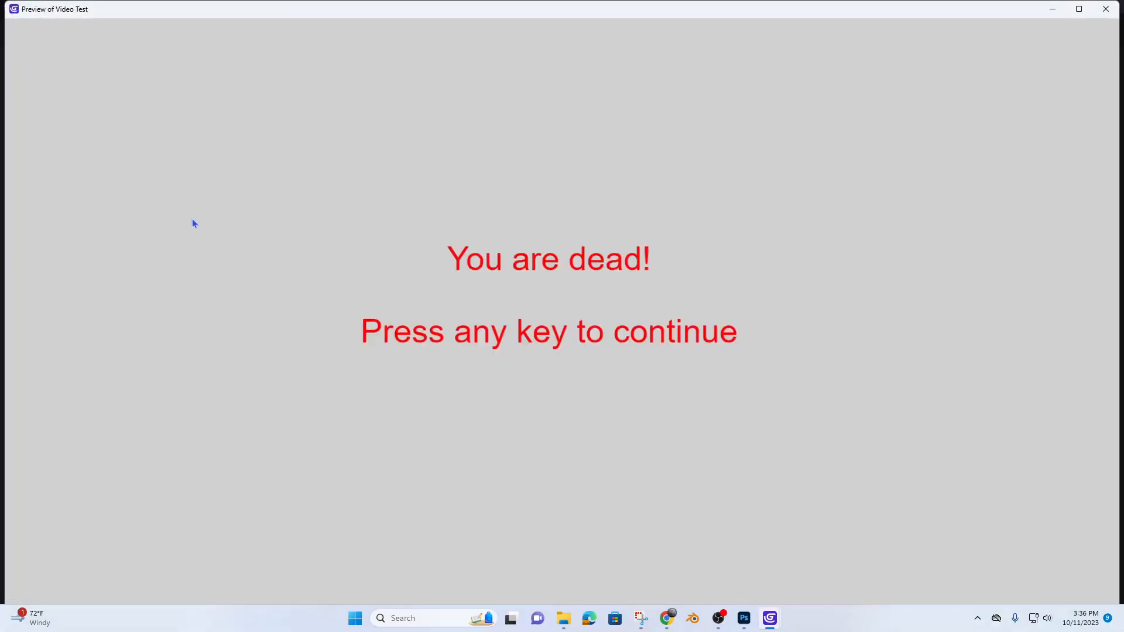
key(space)
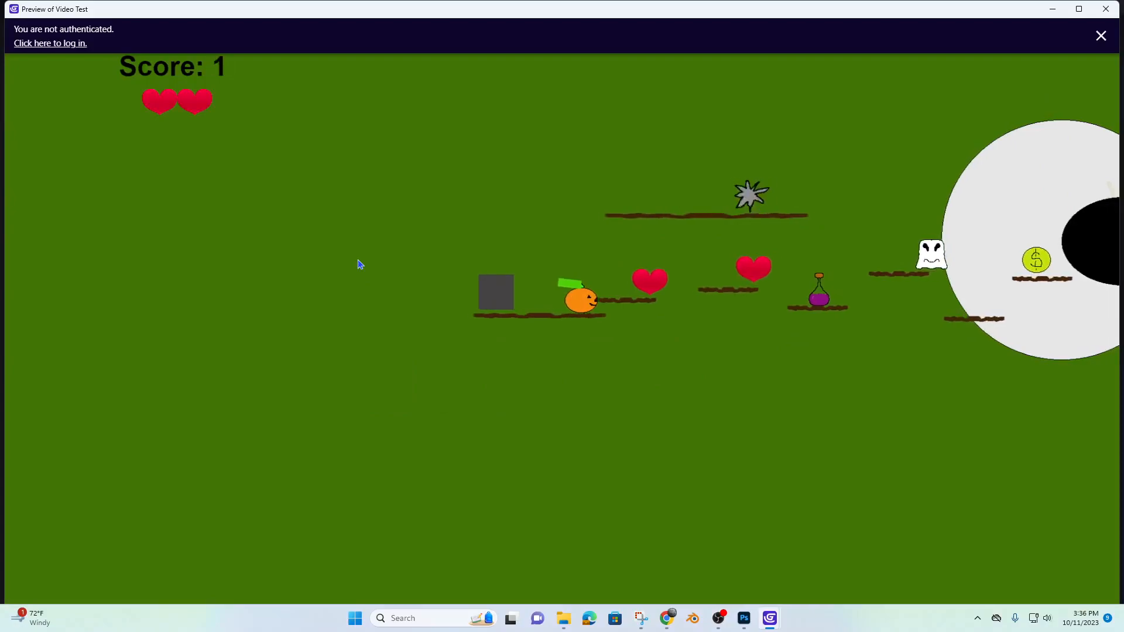